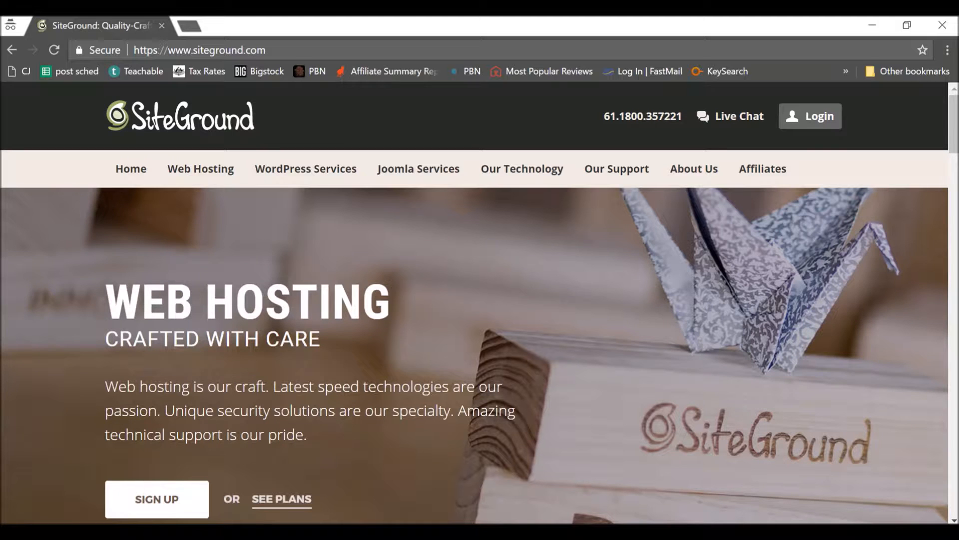
mouse_move(396, 315)
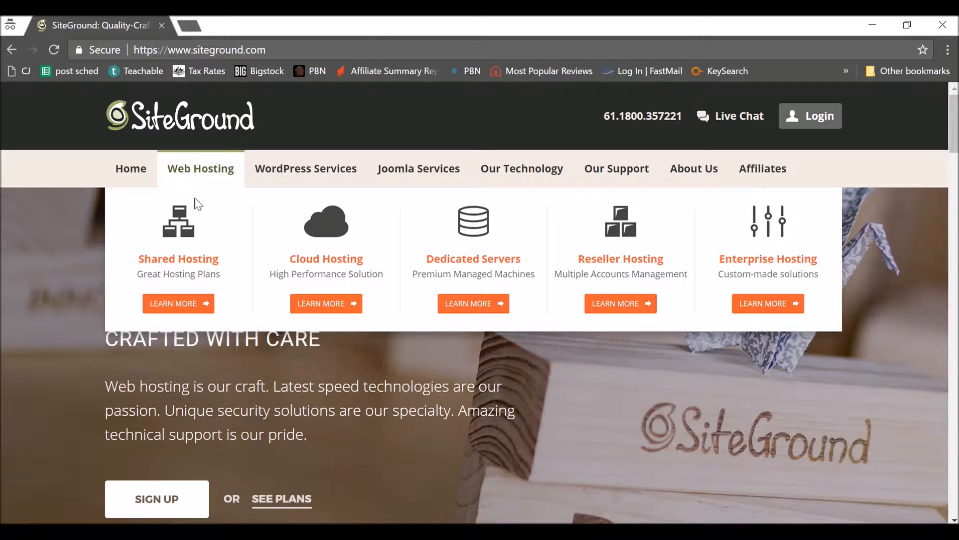
Step: Open SiteGround's Web Hosting page and scroll to the StartUp, GrowBig and GoGeek plan cards
click(178, 303)
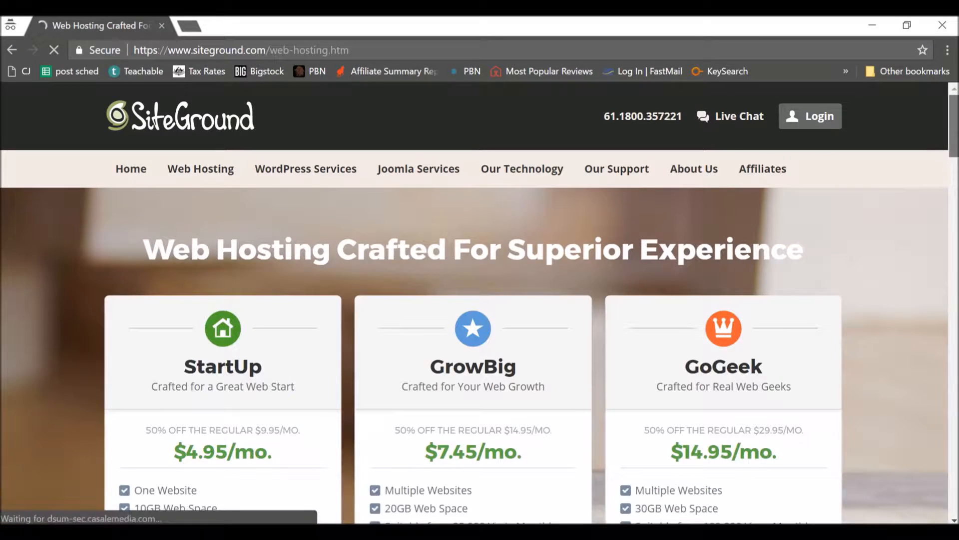
scroll(down, 3)
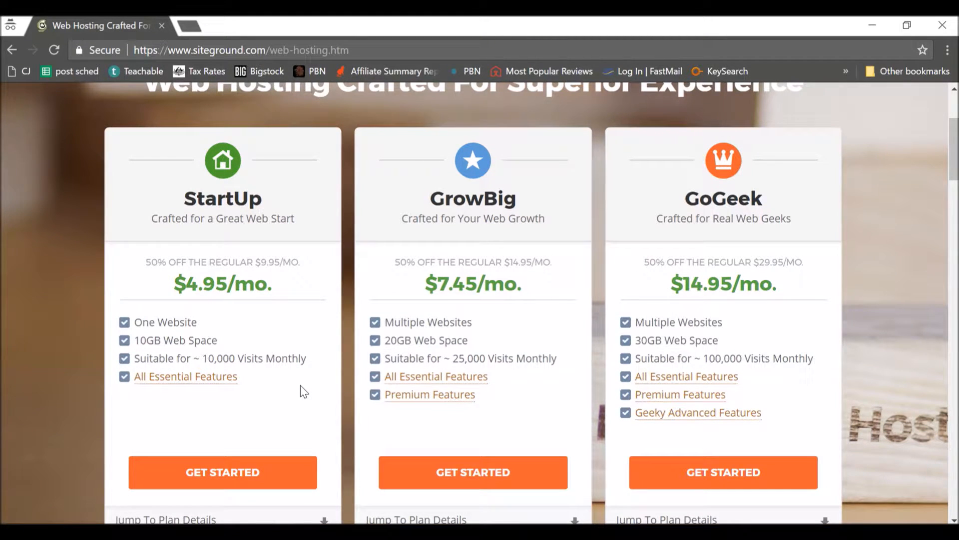
mouse_move(289, 385)
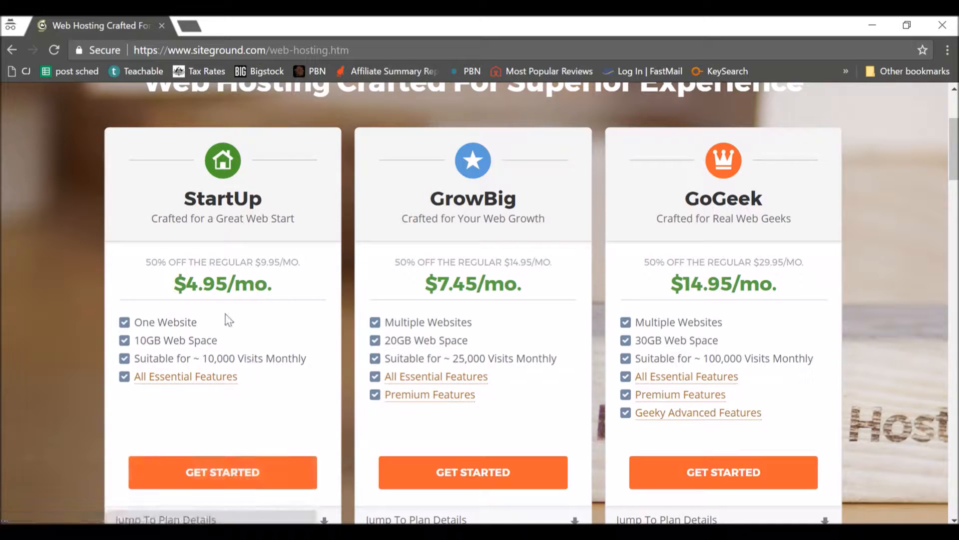
mouse_move(253, 316)
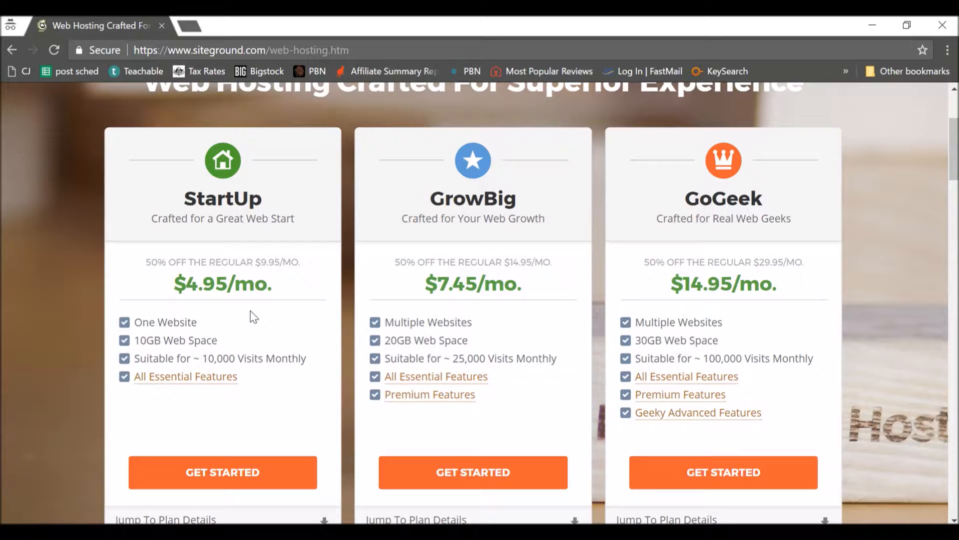
mouse_move(222, 472)
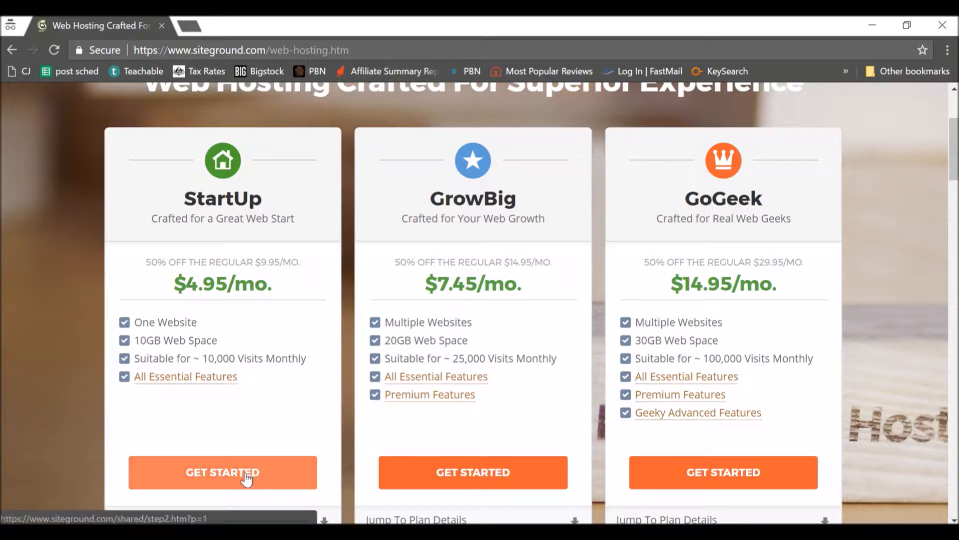
click(222, 472)
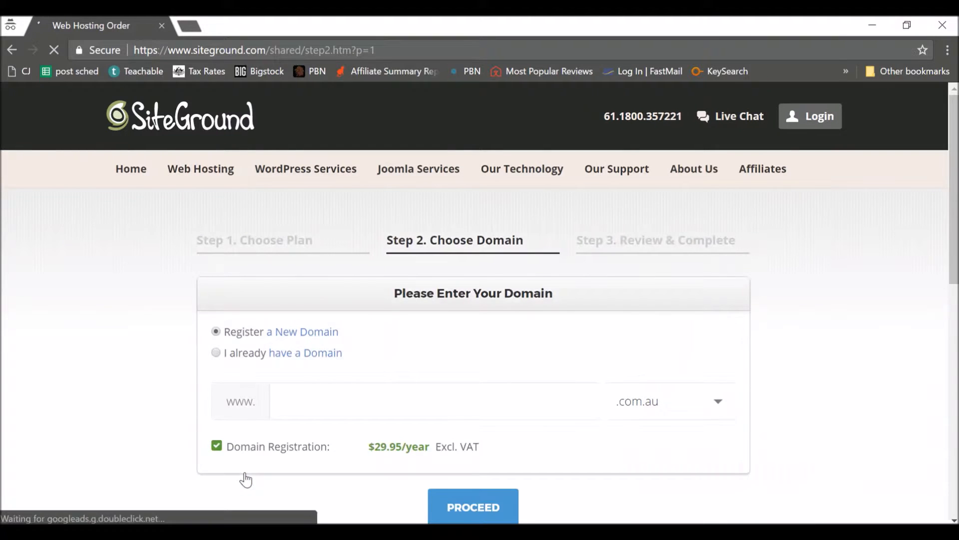
mouse_move(340, 329)
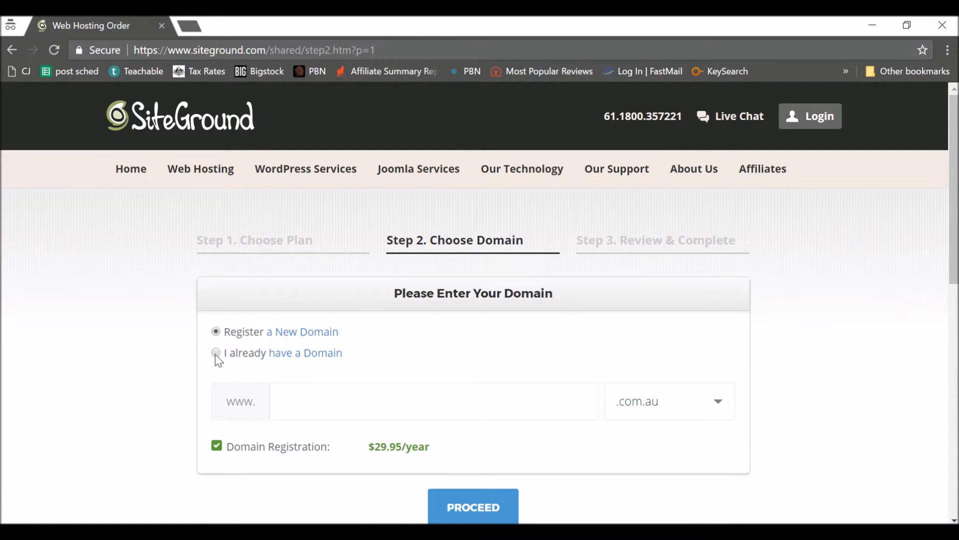
click(216, 352)
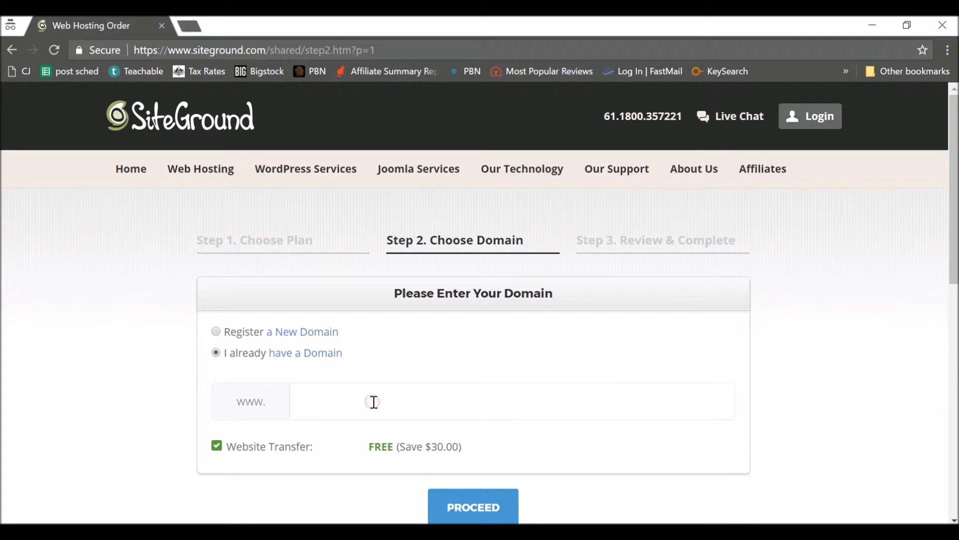
text(www.viewfromthequad.com)
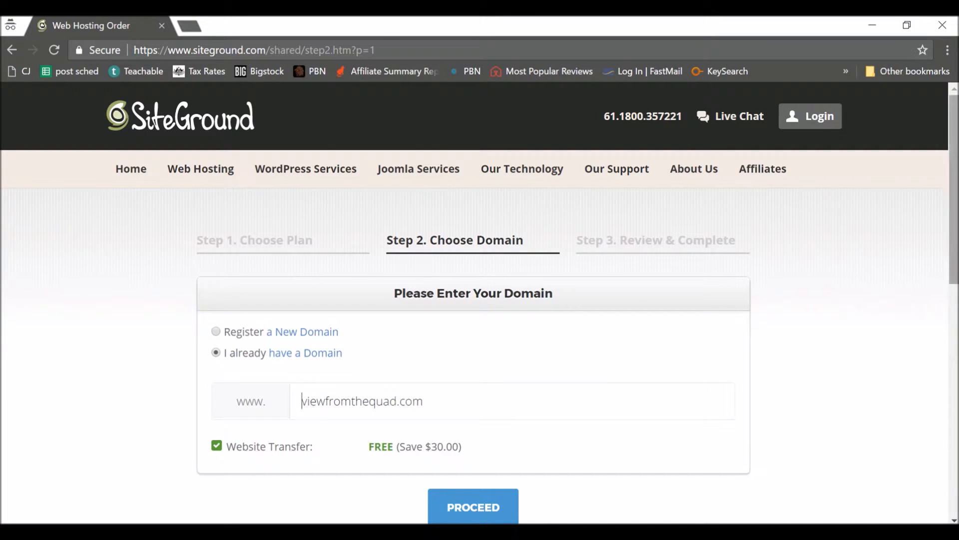
scroll(down, 3)
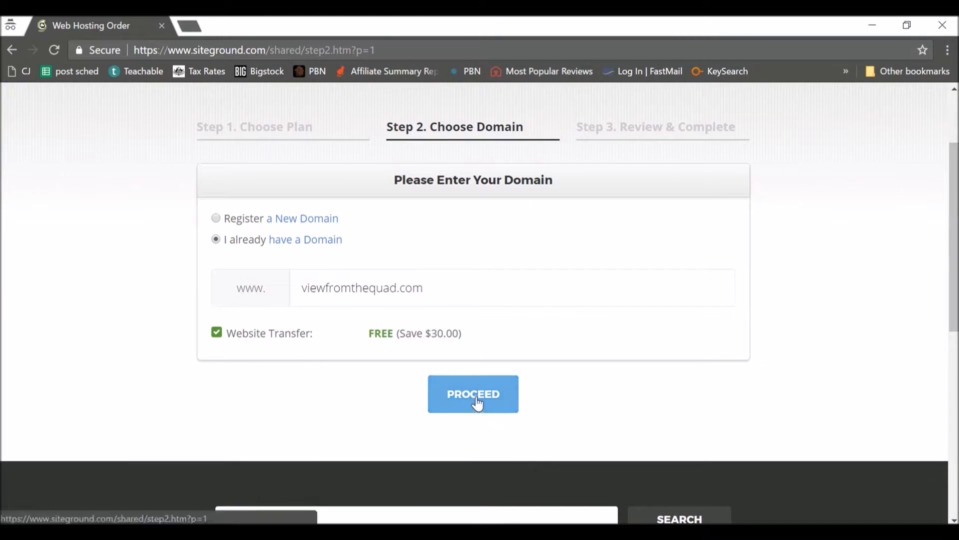
click(472, 393)
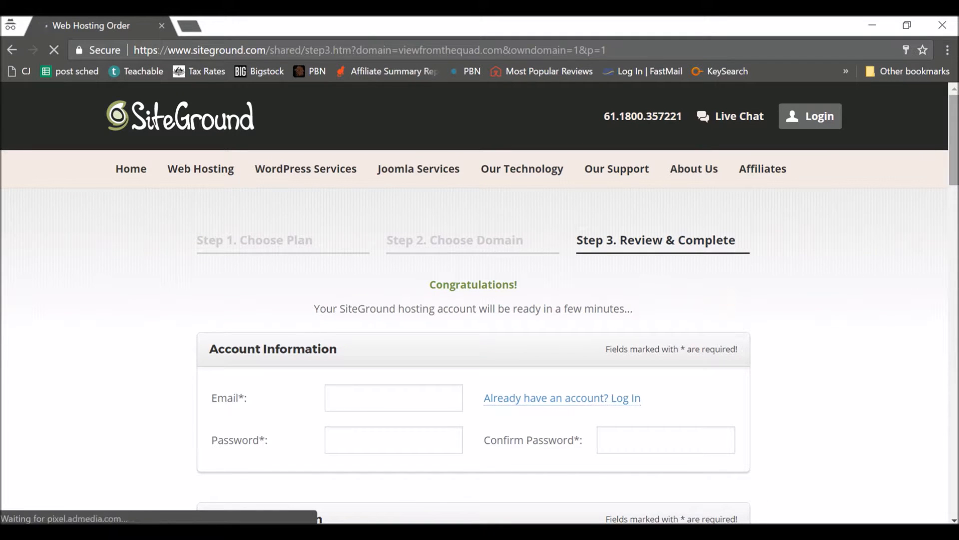
scroll(down, 3)
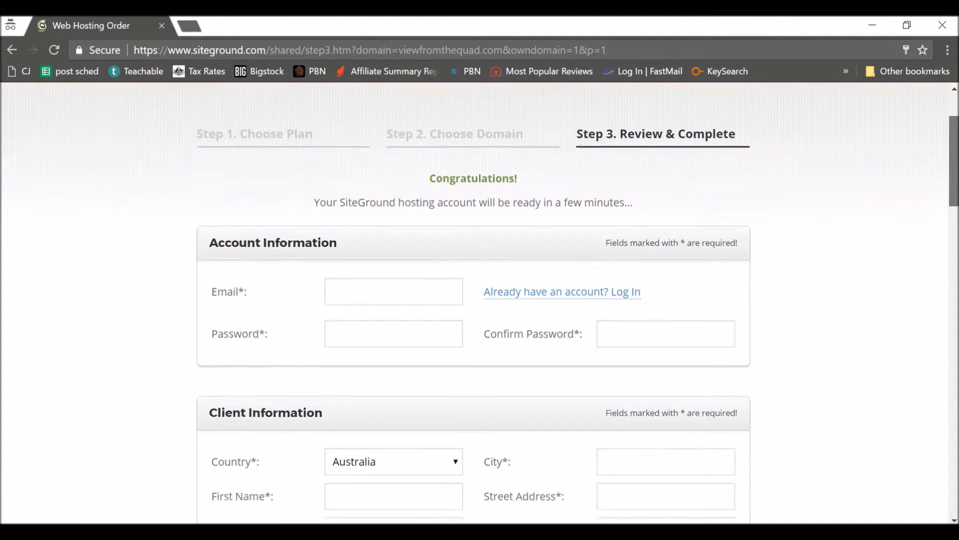
scroll(down, 3)
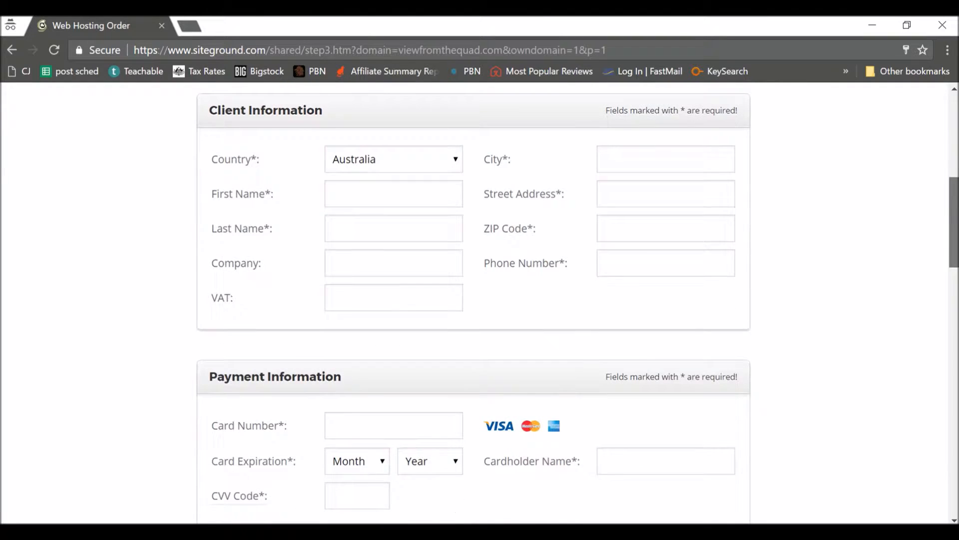
scroll(down, 3)
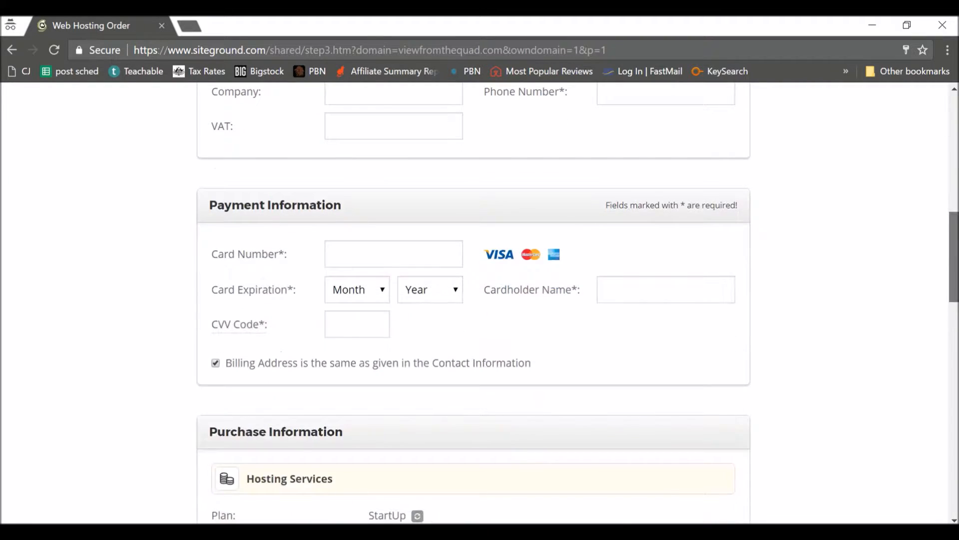
scroll(down, 3)
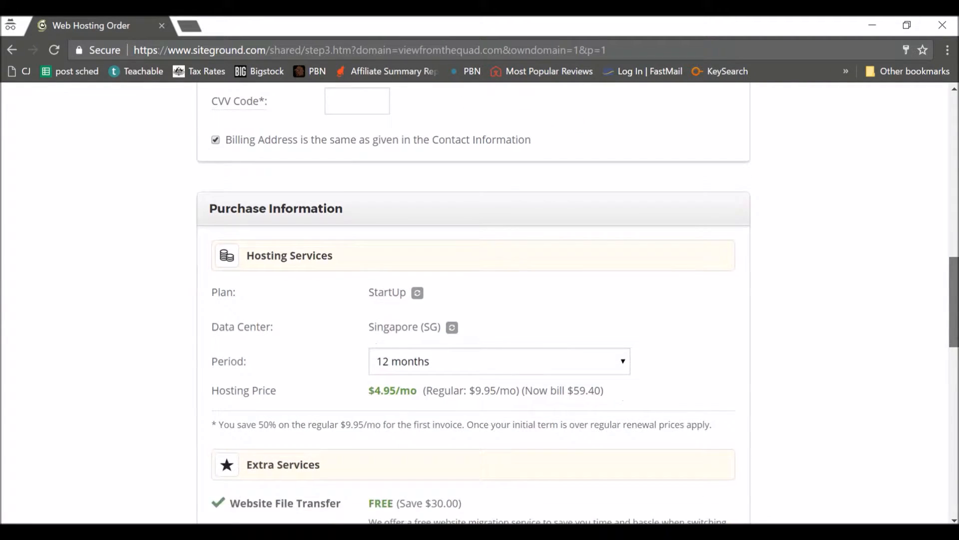
scroll(up, 3)
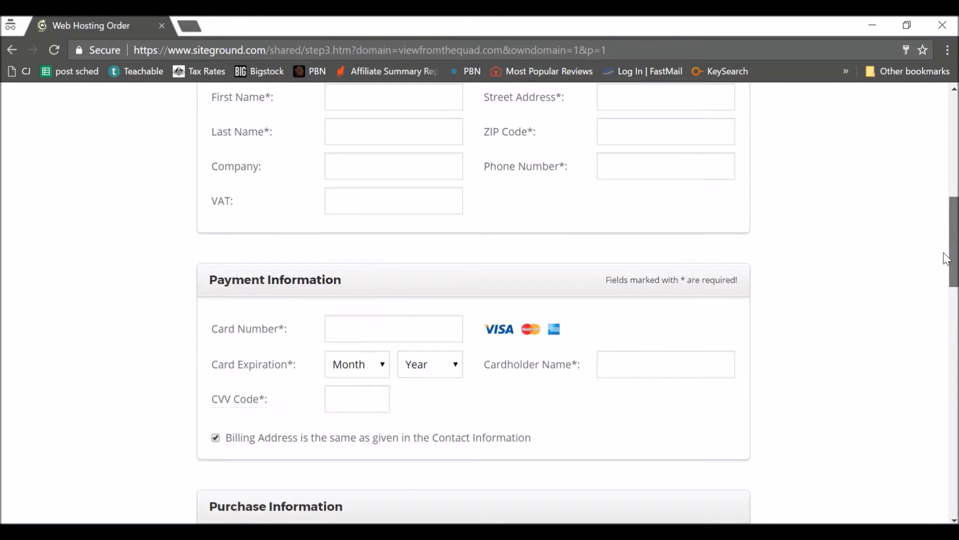
scroll(up, 3)
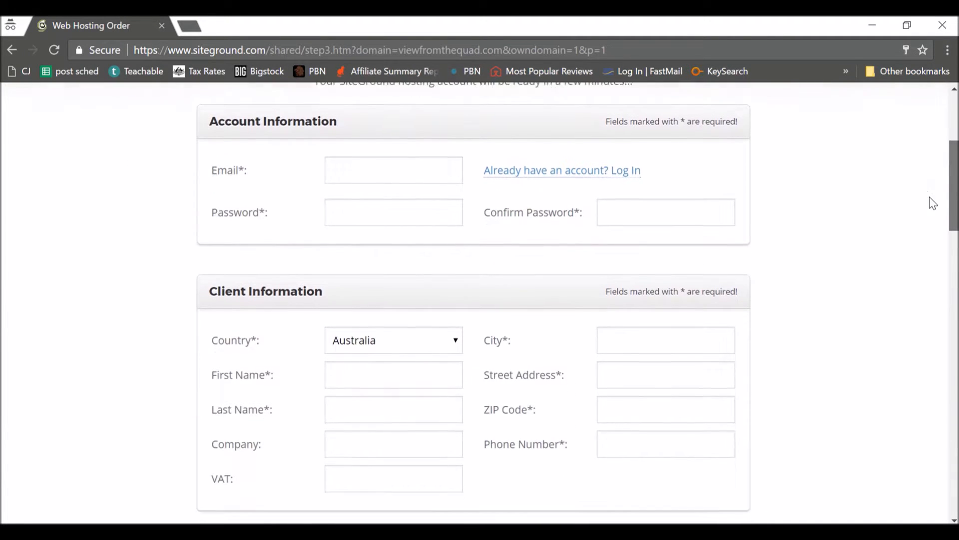
scroll(down, 3)
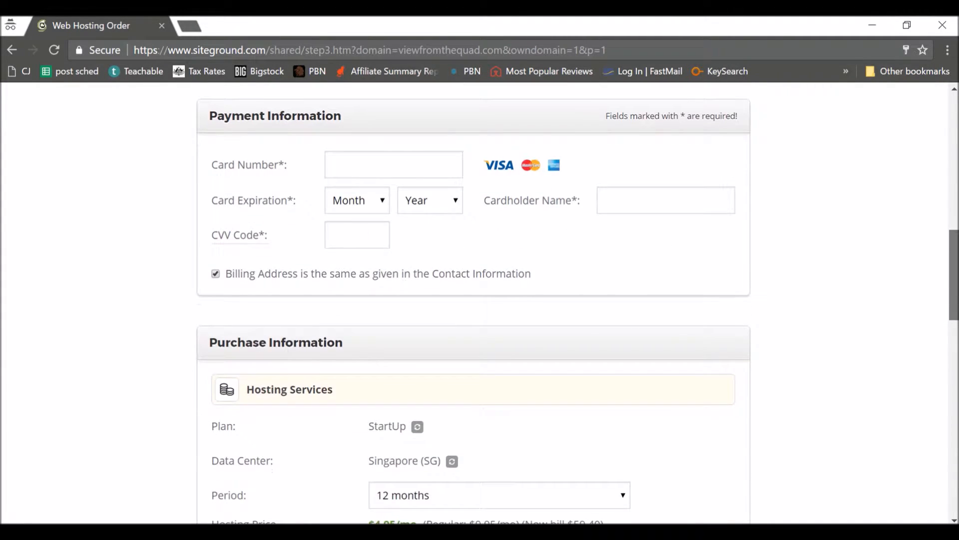
scroll(down, 3)
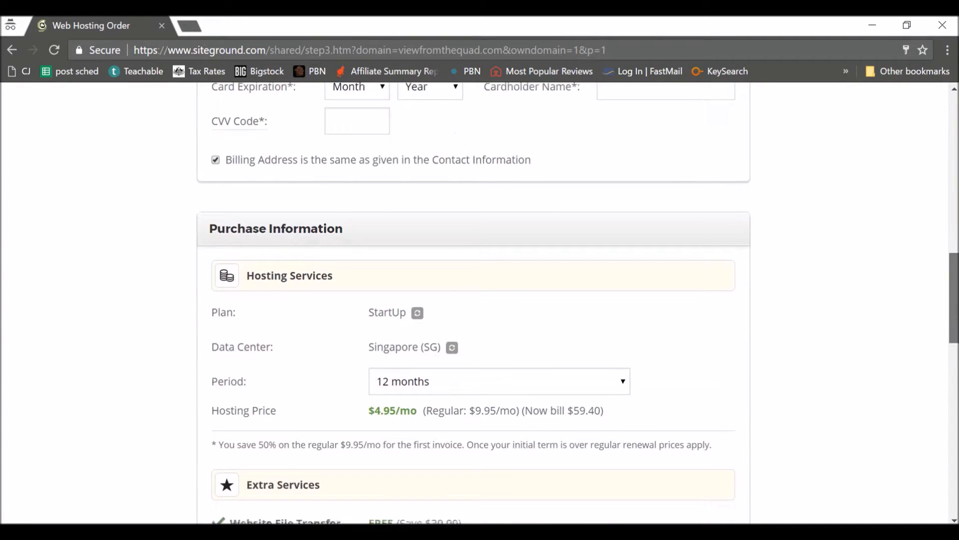
scroll(down, 3)
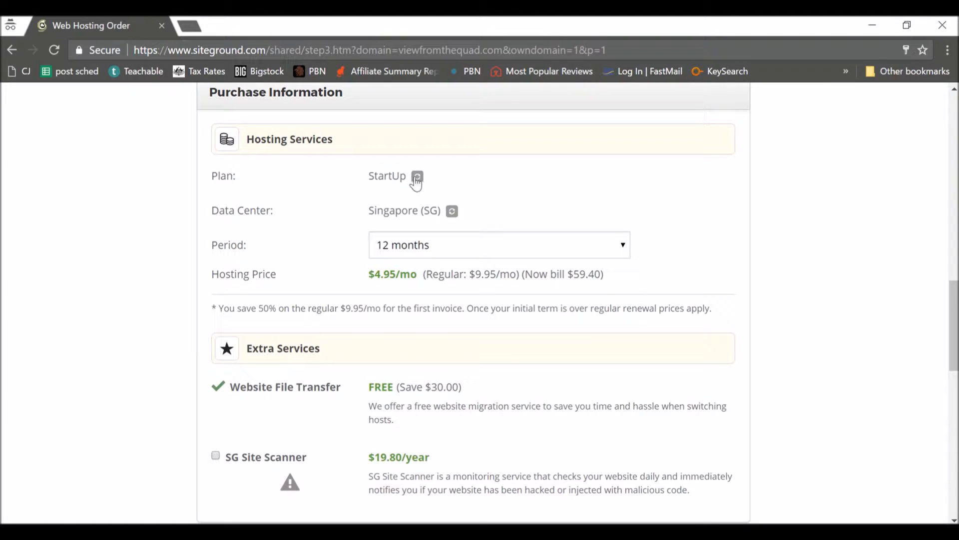
mouse_move(452, 217)
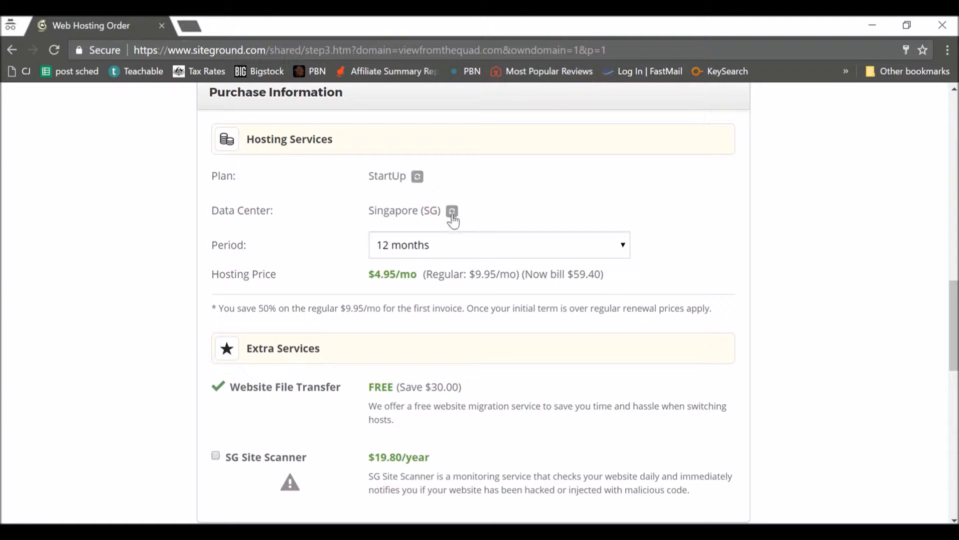
Step: Change the data center to Chicago (USA) and show the 1–36 month billing periods
click(451, 210)
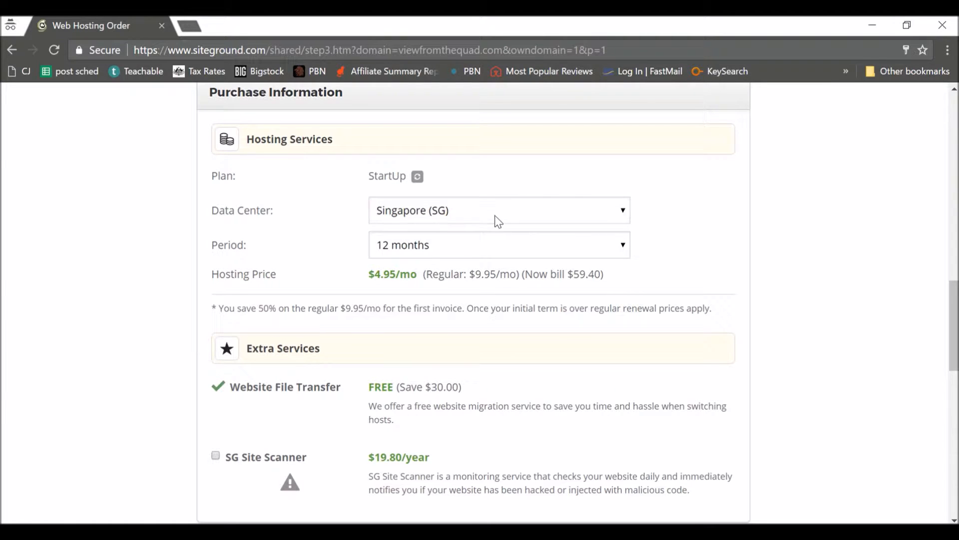
click(498, 210)
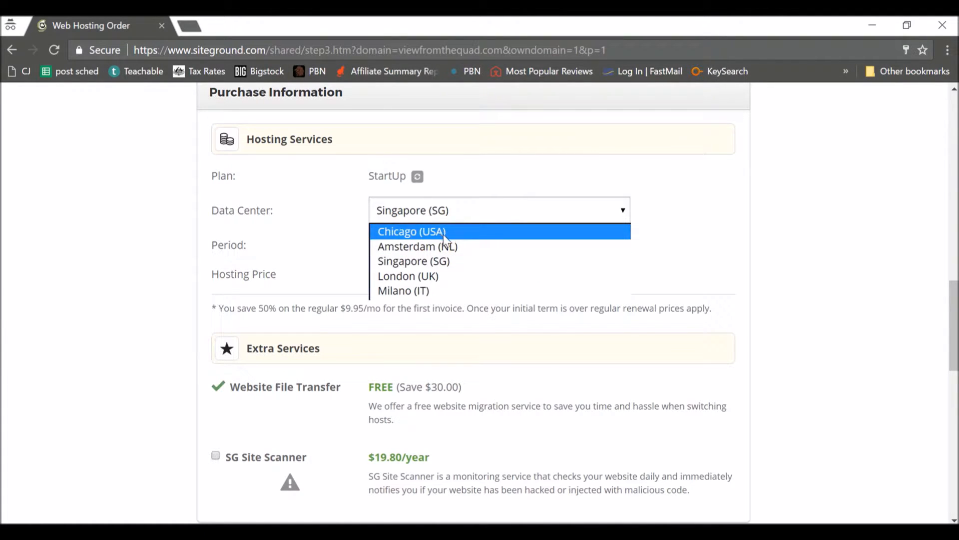
mouse_move(458, 260)
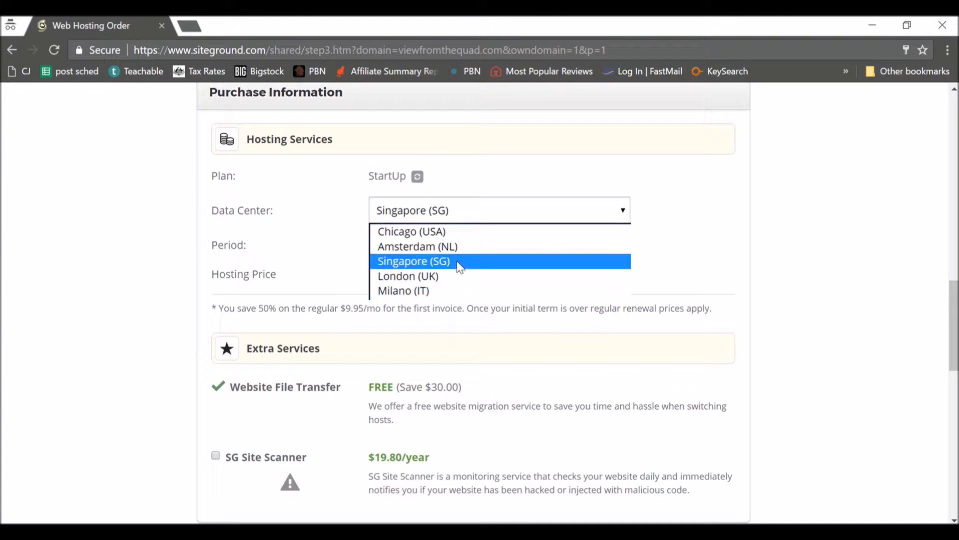
mouse_move(417, 246)
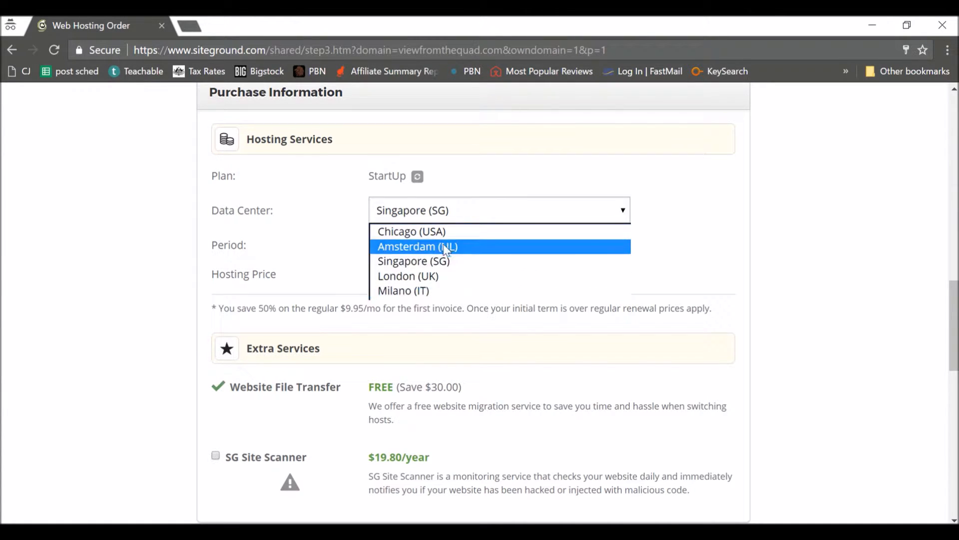
mouse_move(411, 231)
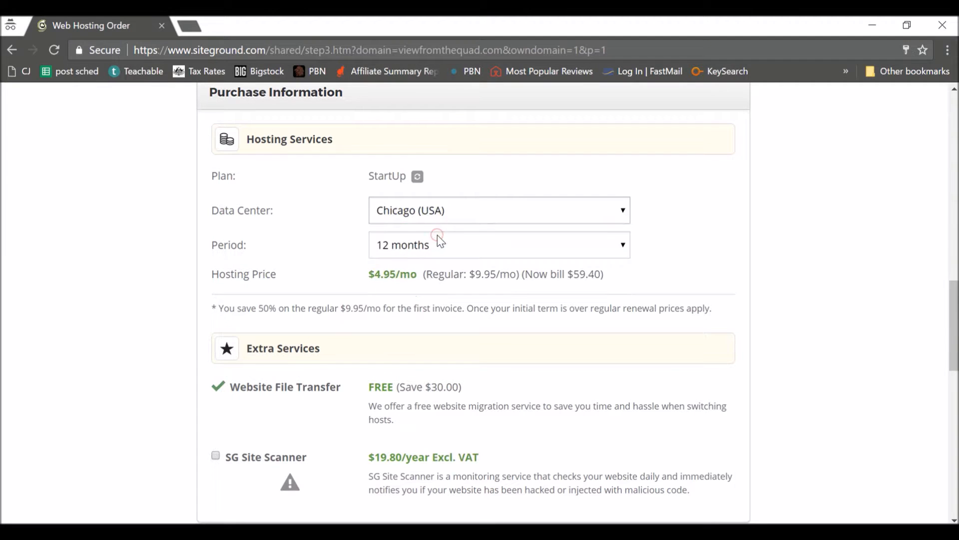
mouse_move(485, 256)
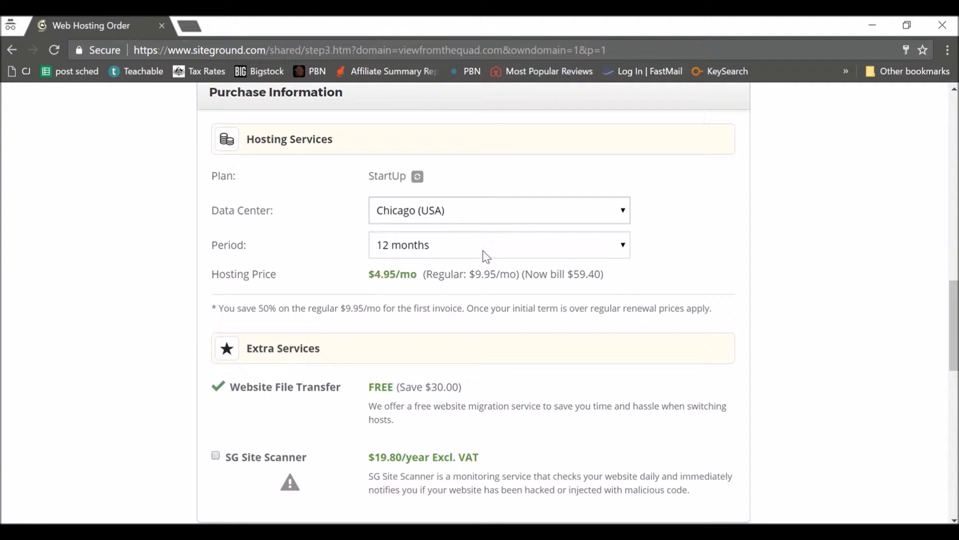
click(497, 244)
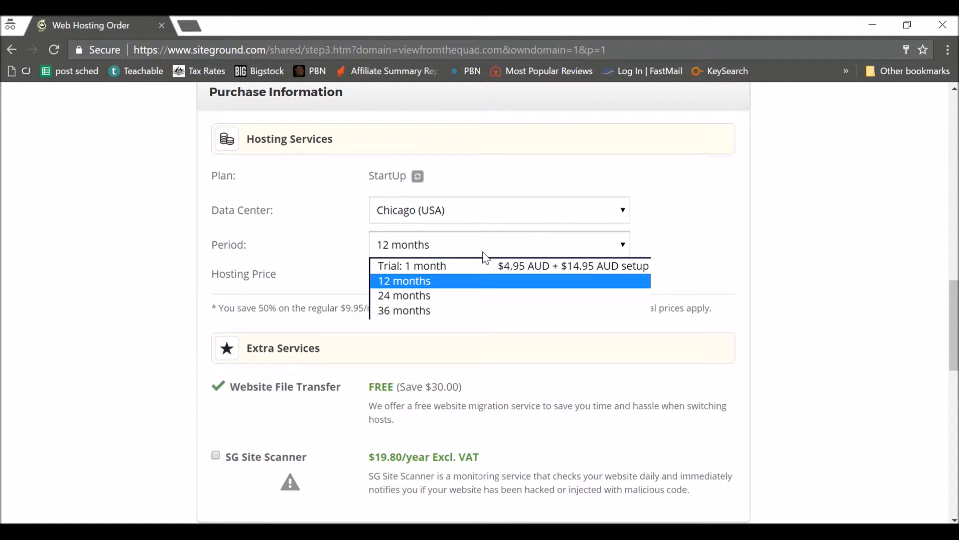
mouse_move(486, 311)
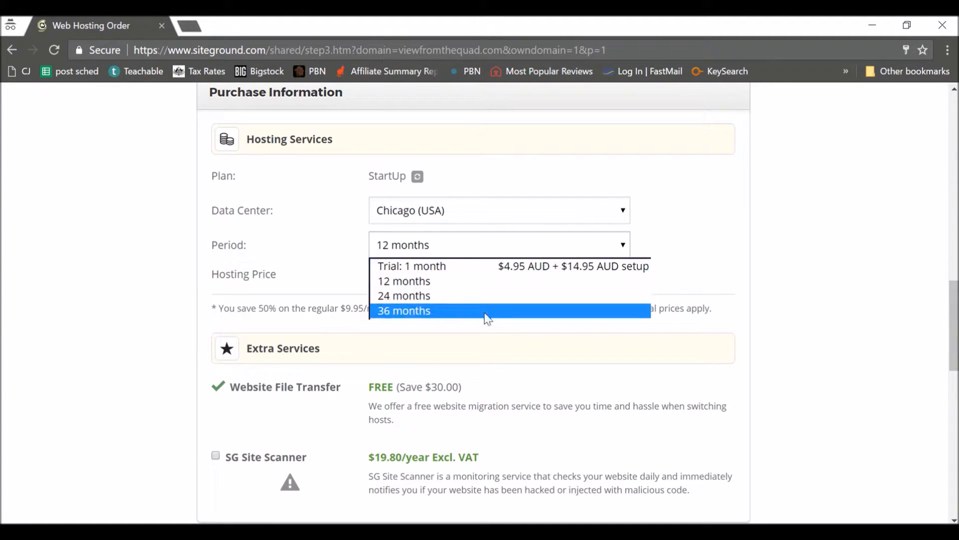
mouse_move(477, 280)
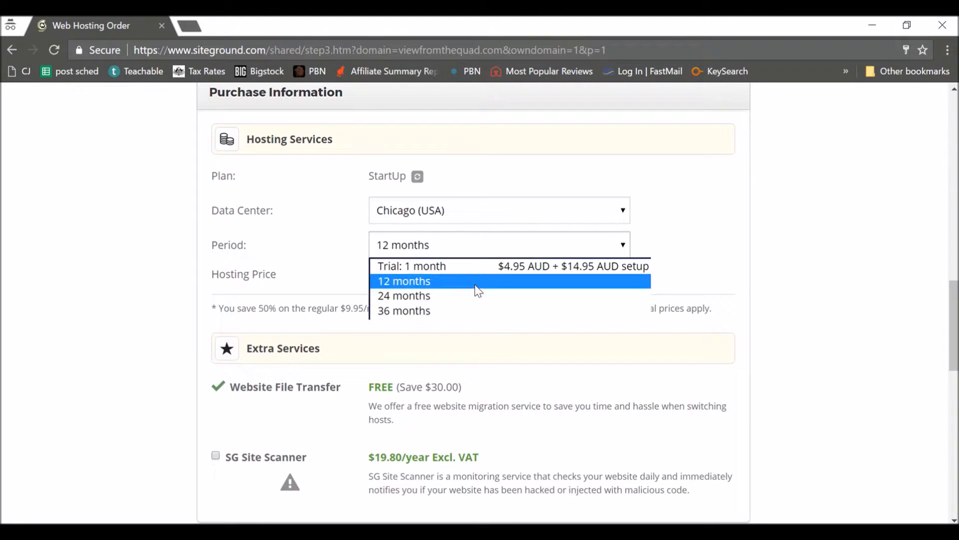
click(403, 281)
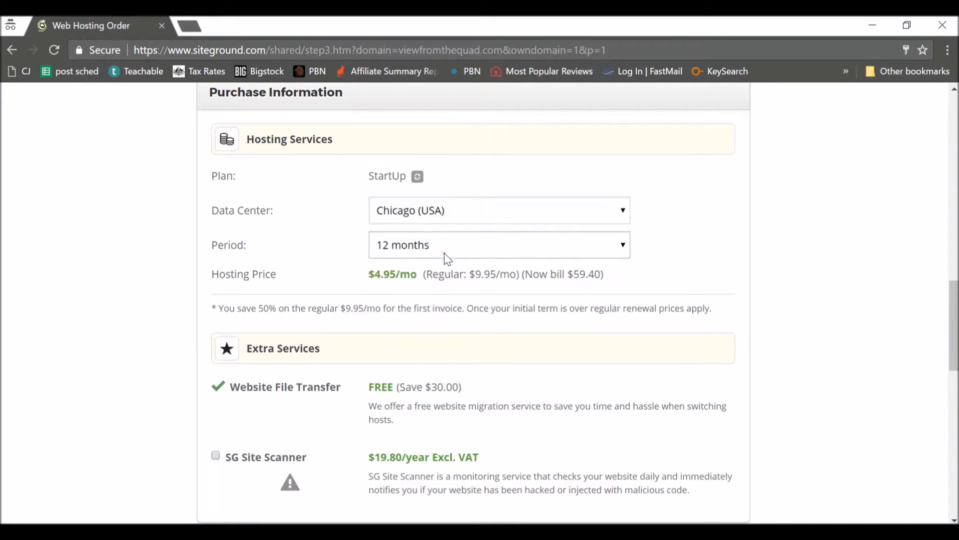
mouse_move(389, 287)
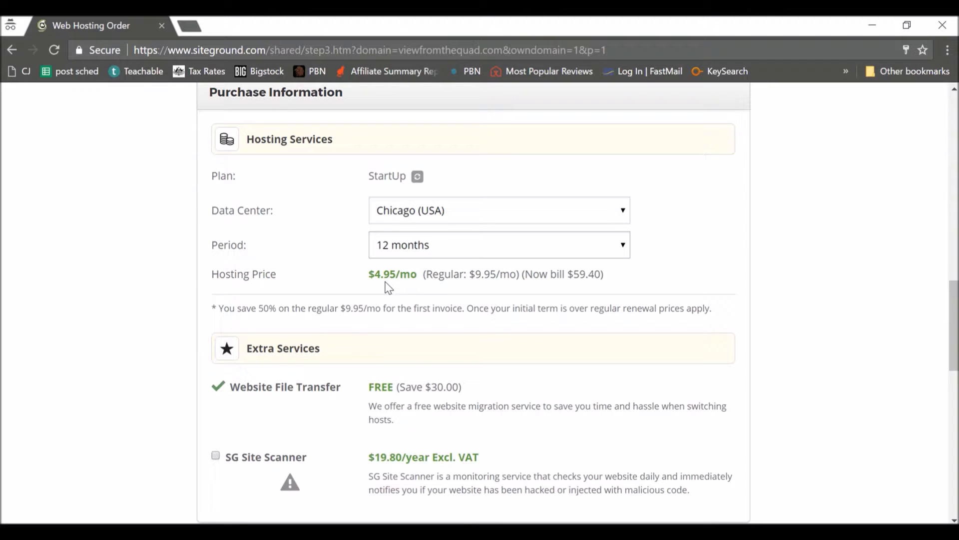
mouse_move(457, 247)
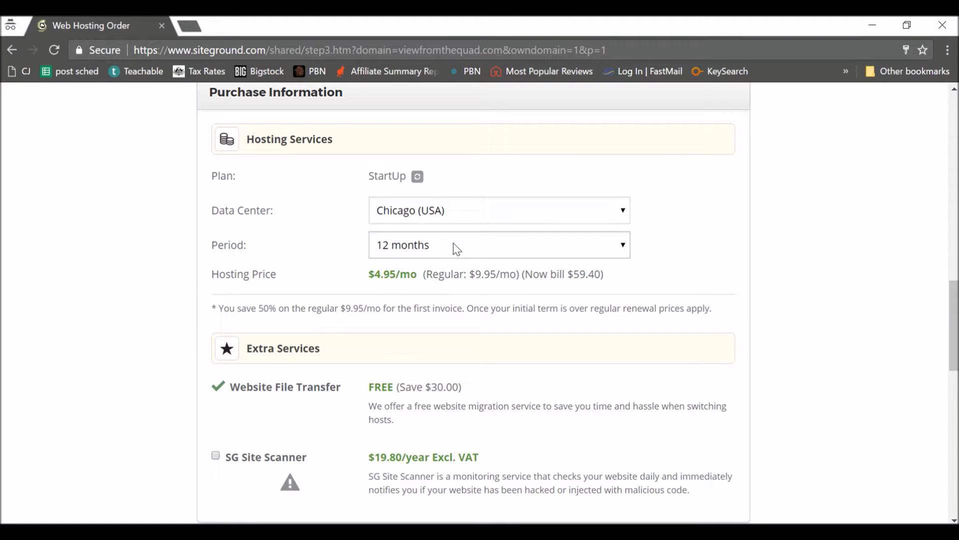
mouse_move(459, 264)
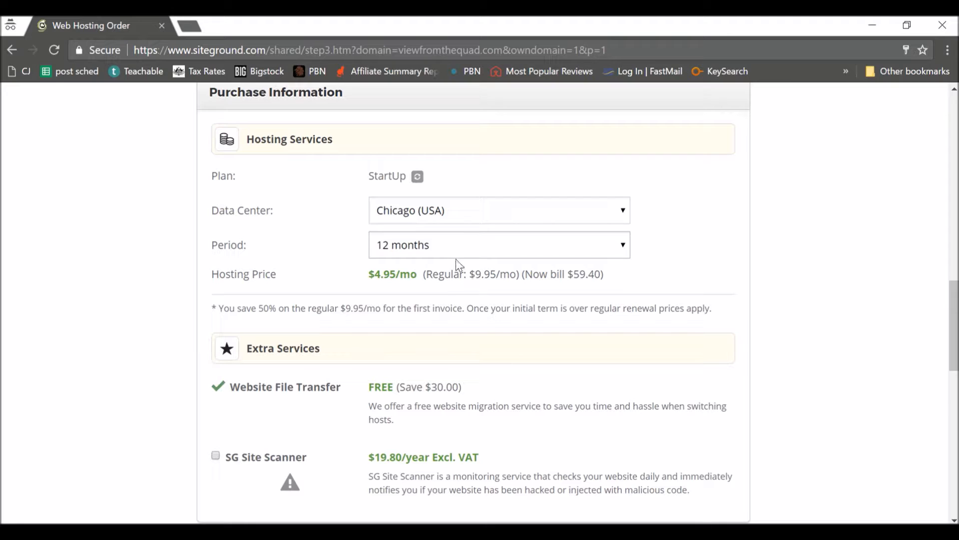
mouse_move(456, 257)
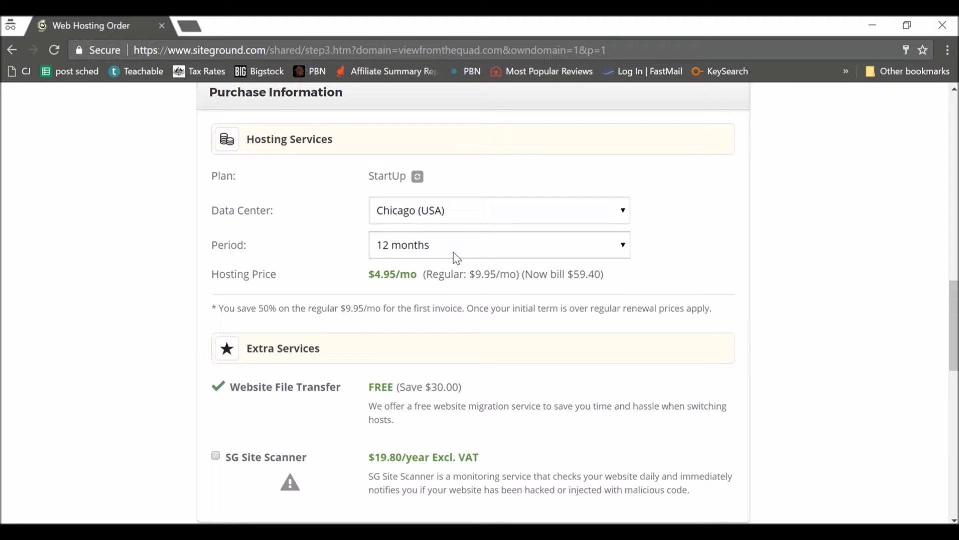
mouse_move(600, 329)
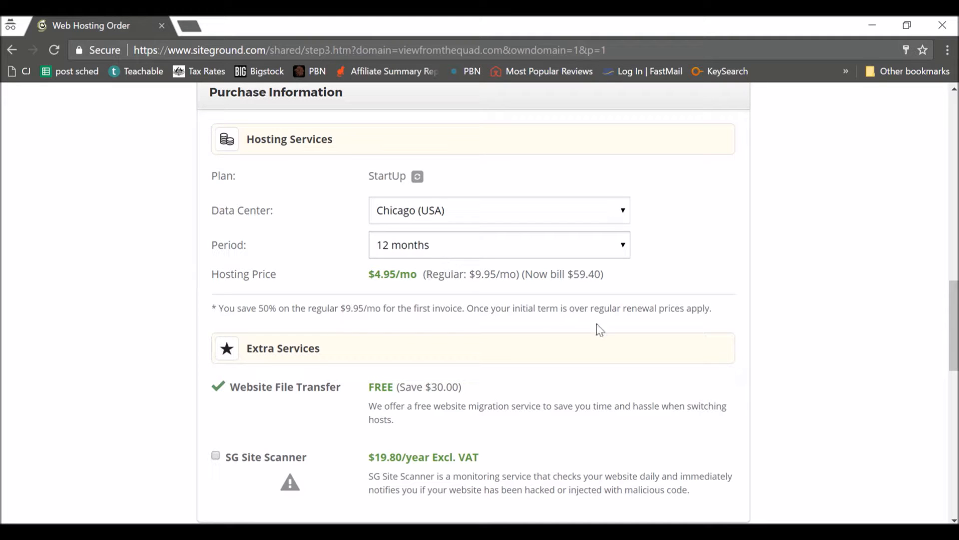
Step: Pay for the 12-month StartUp order at 59.40 AUD without SG Site Scanner
scroll(down, 3)
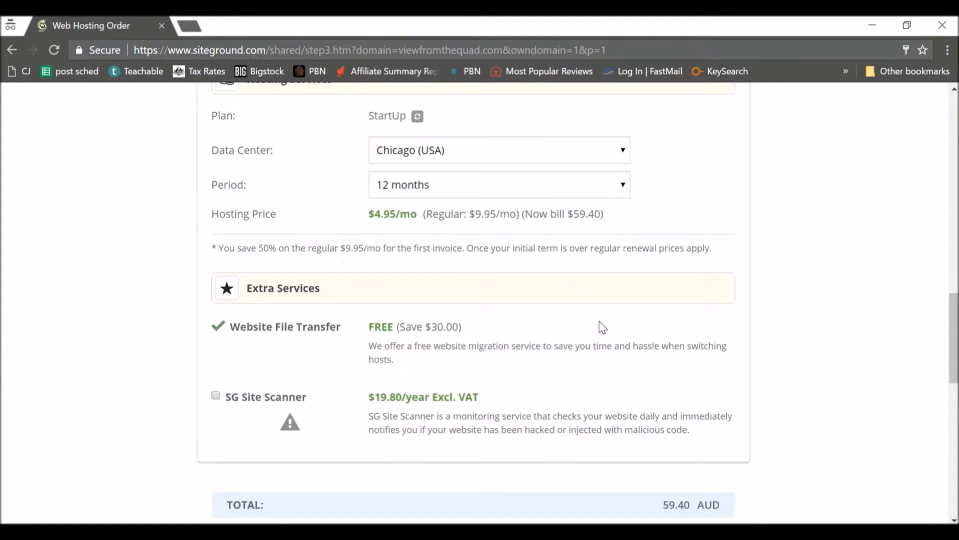
scroll(down, 3)
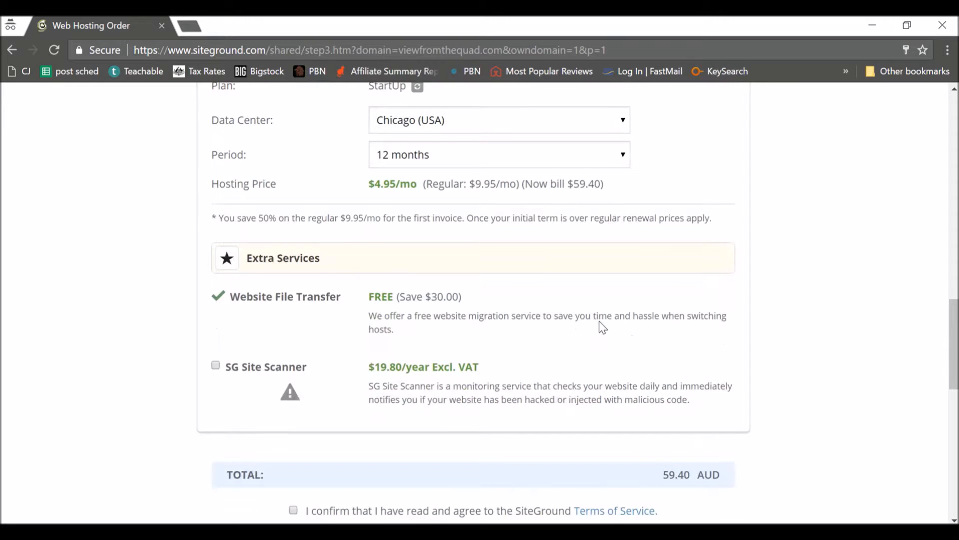
scroll(down, 3)
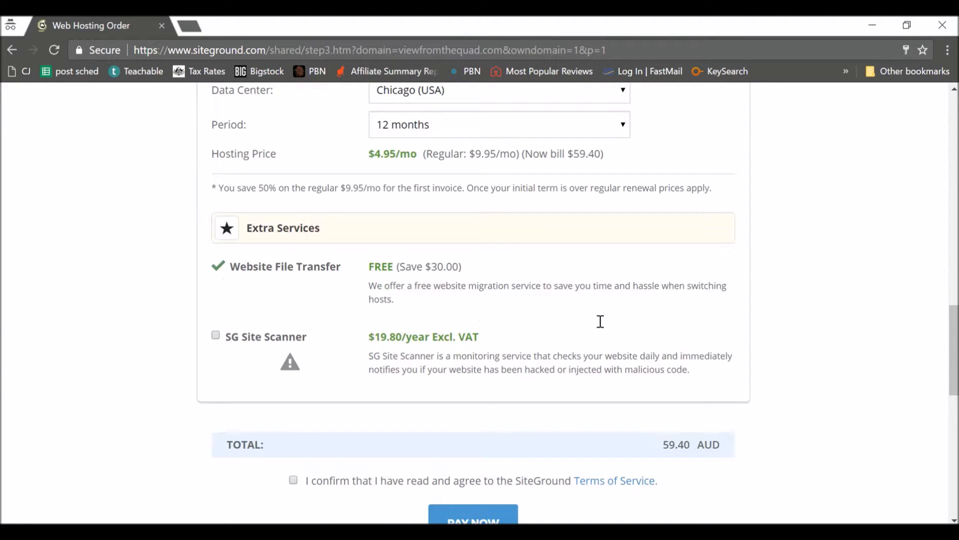
scroll(down, 3)
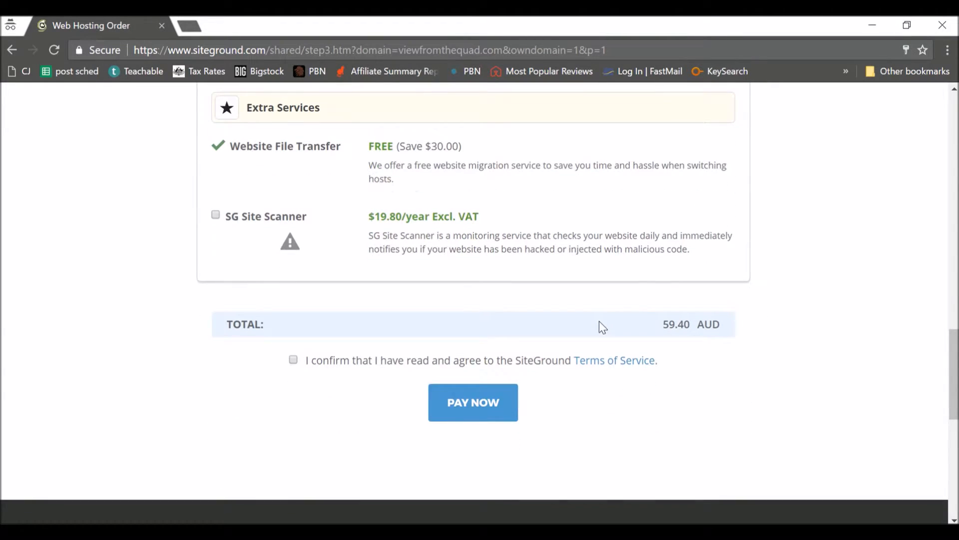
mouse_move(566, 289)
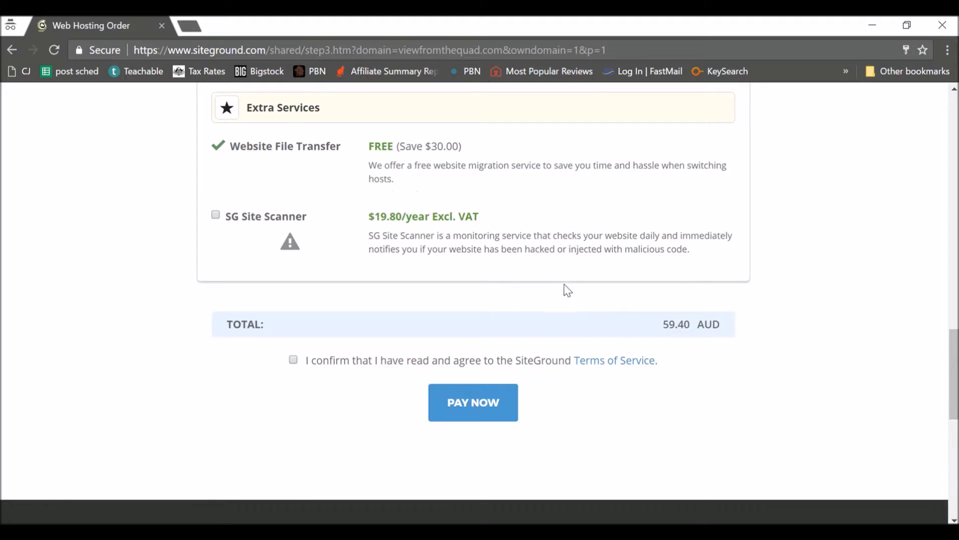
mouse_move(494, 333)
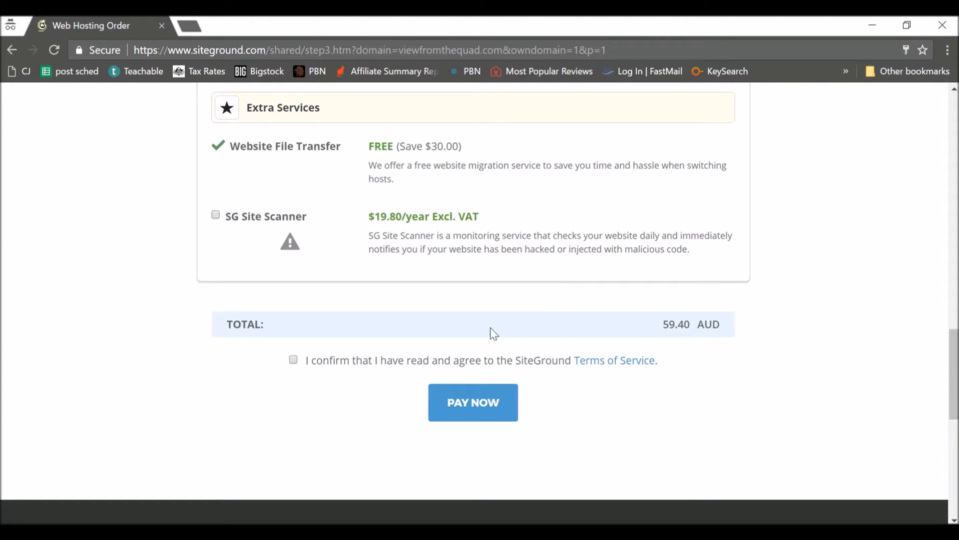
mouse_move(296, 378)
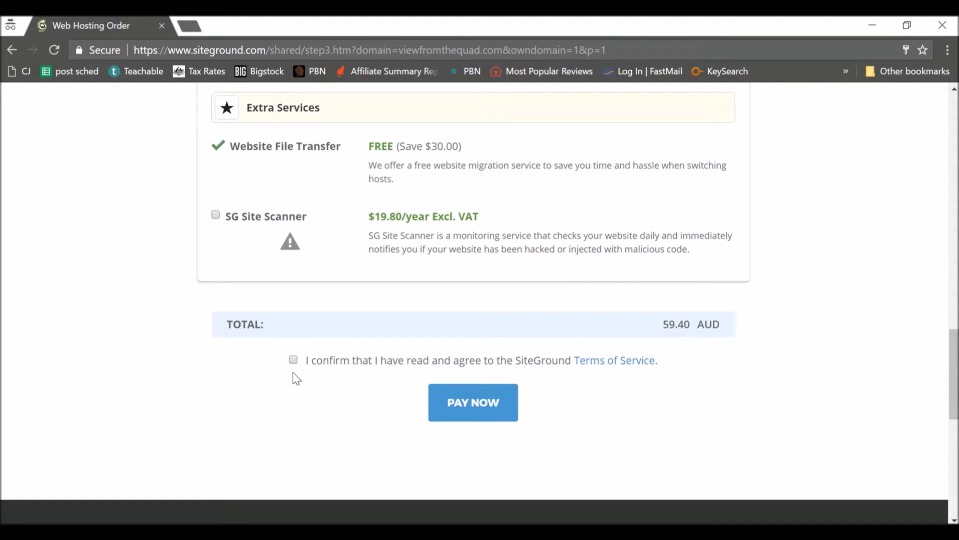
mouse_move(341, 406)
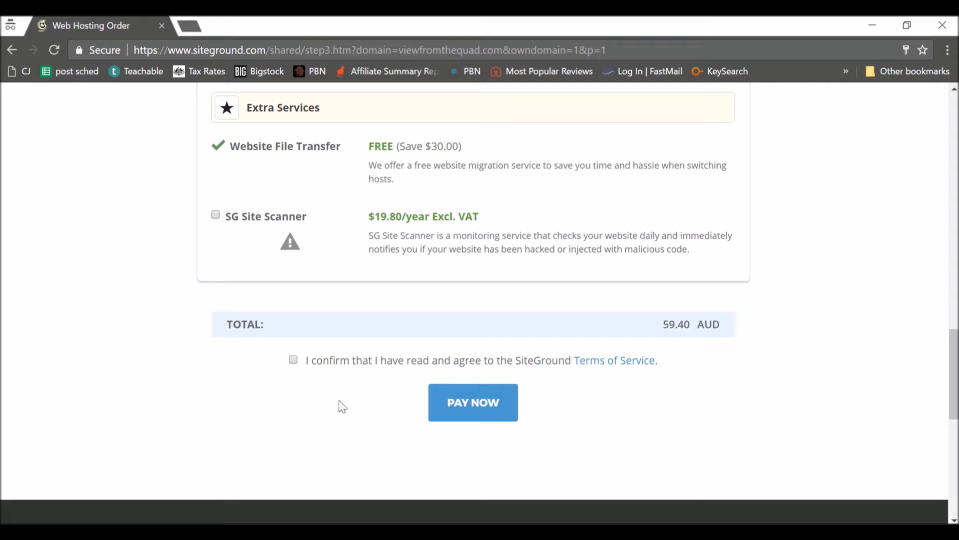
mouse_move(353, 418)
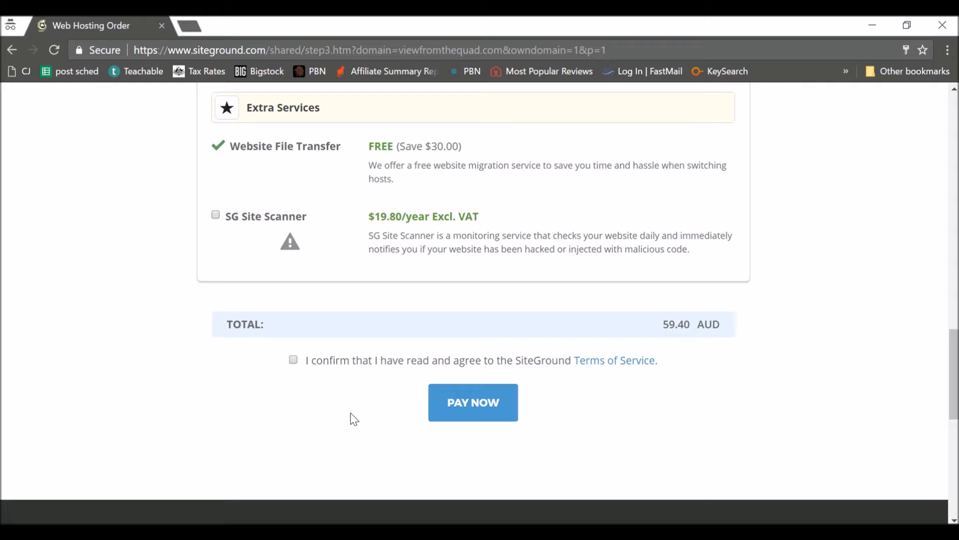
click(472, 402)
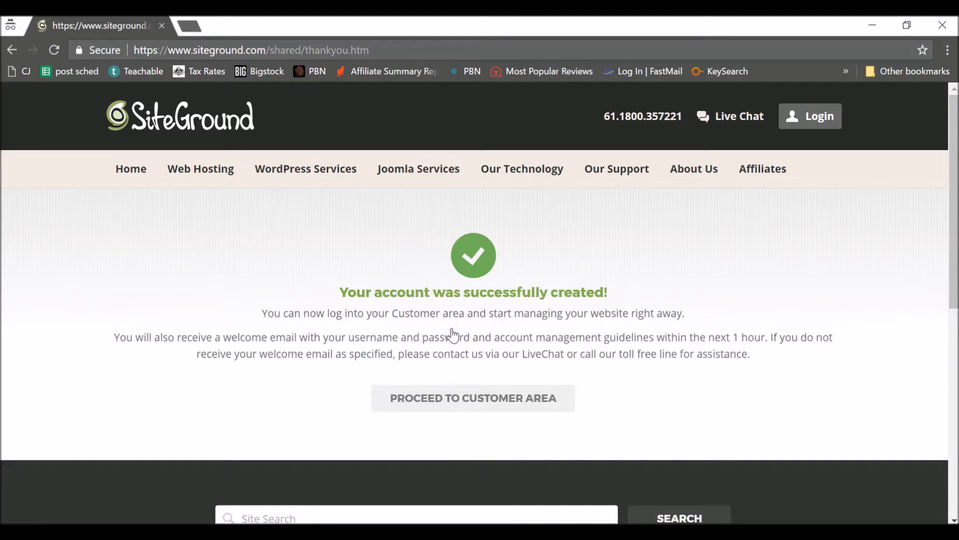
mouse_move(505, 403)
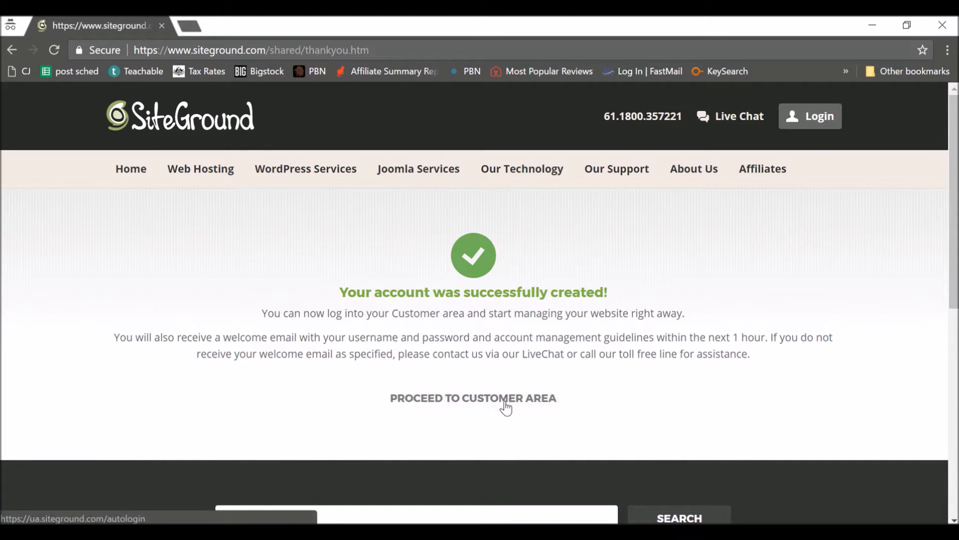
Step: Go from the thank-you page to the User's Area home dashboard
click(474, 397)
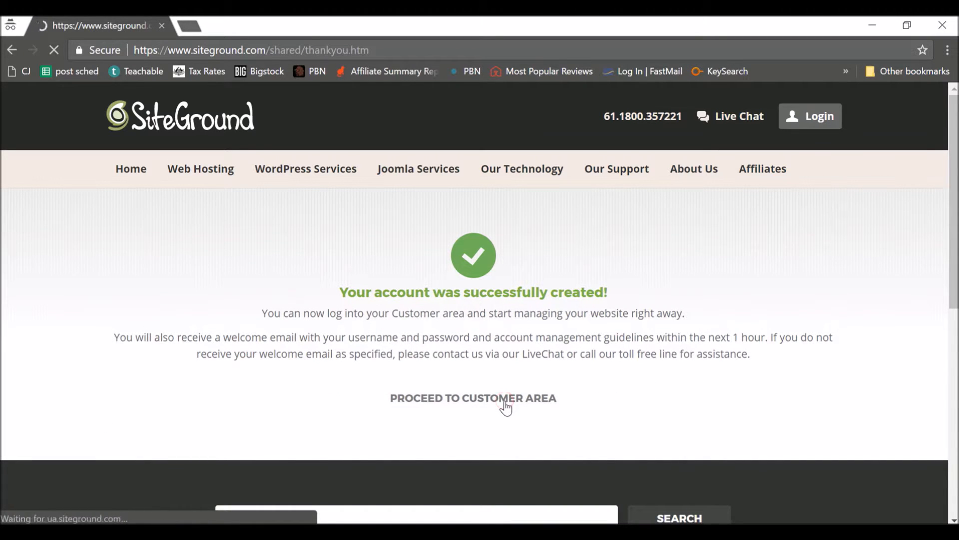
click(472, 398)
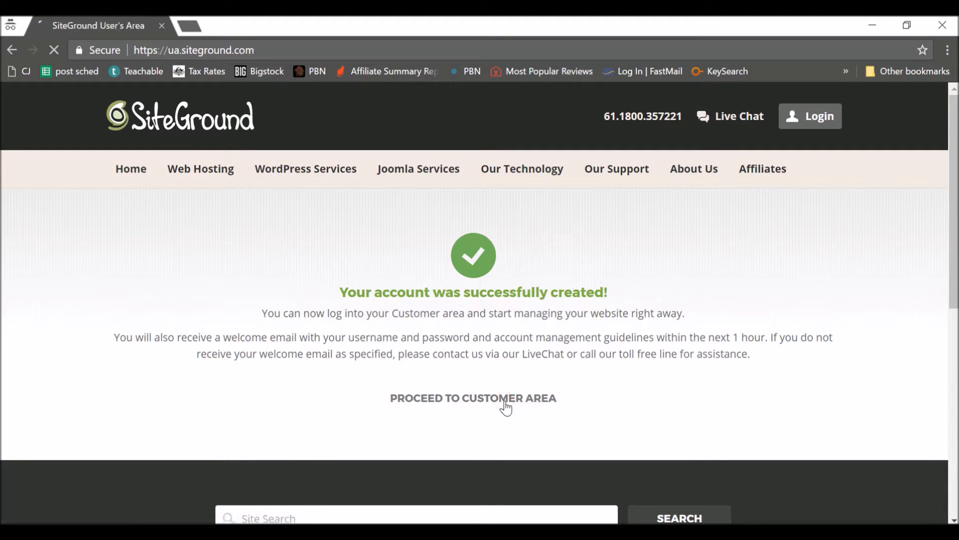
click(474, 397)
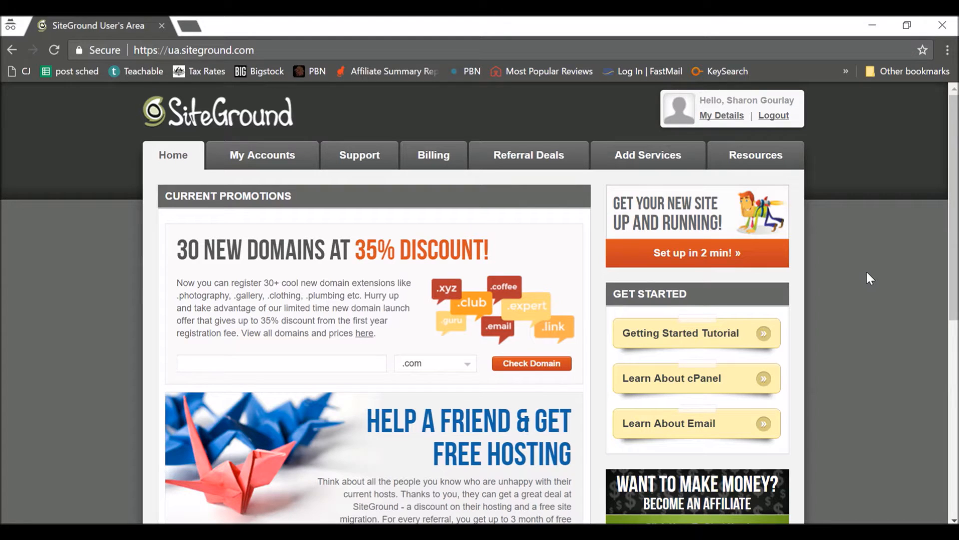
mouse_move(807, 235)
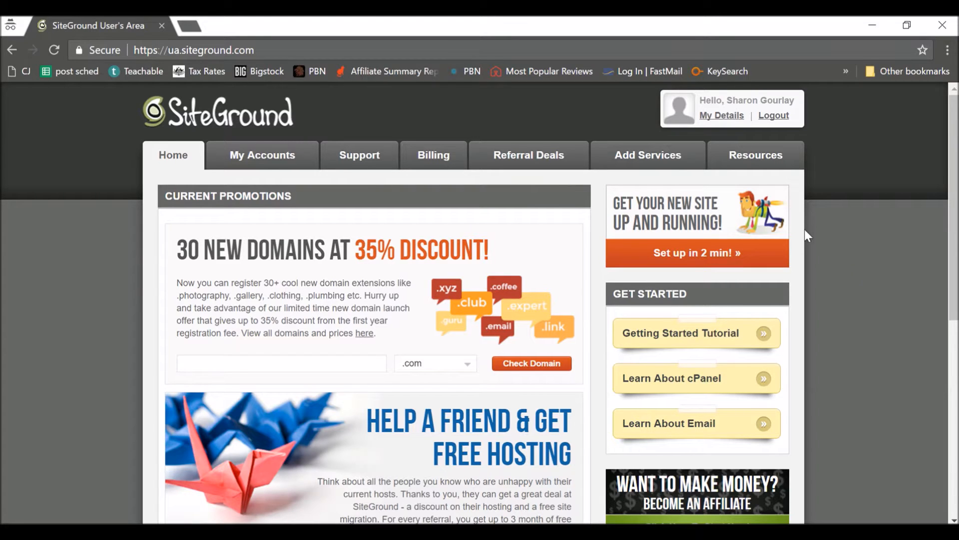
Step: Proceed in the Account Setup Wizard with 'Start a new website at viewfromthequad.com'
click(696, 253)
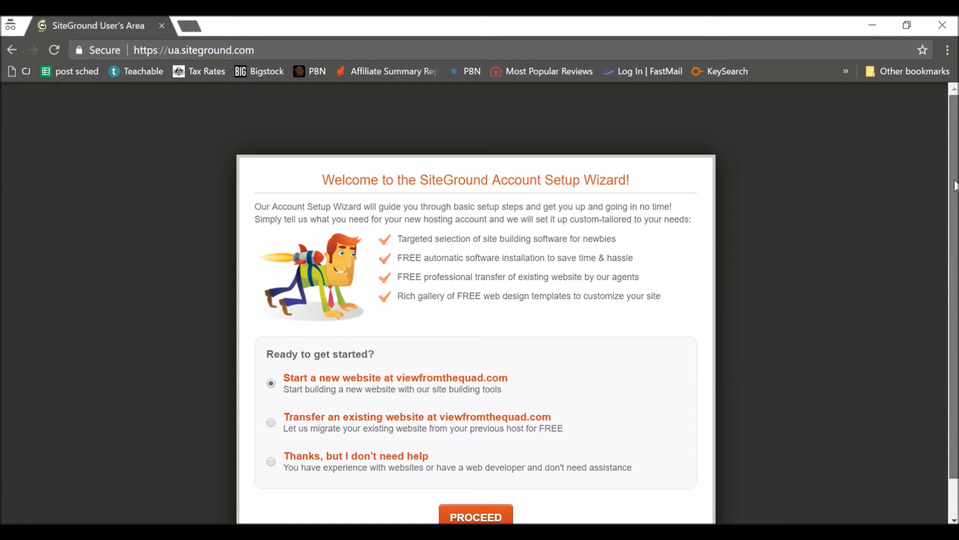
scroll(up, 3)
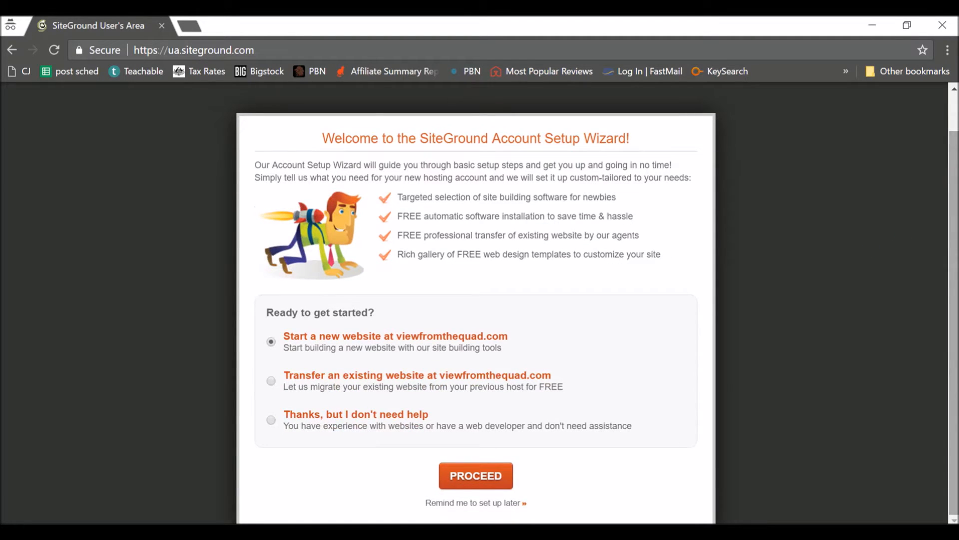
mouse_move(504, 407)
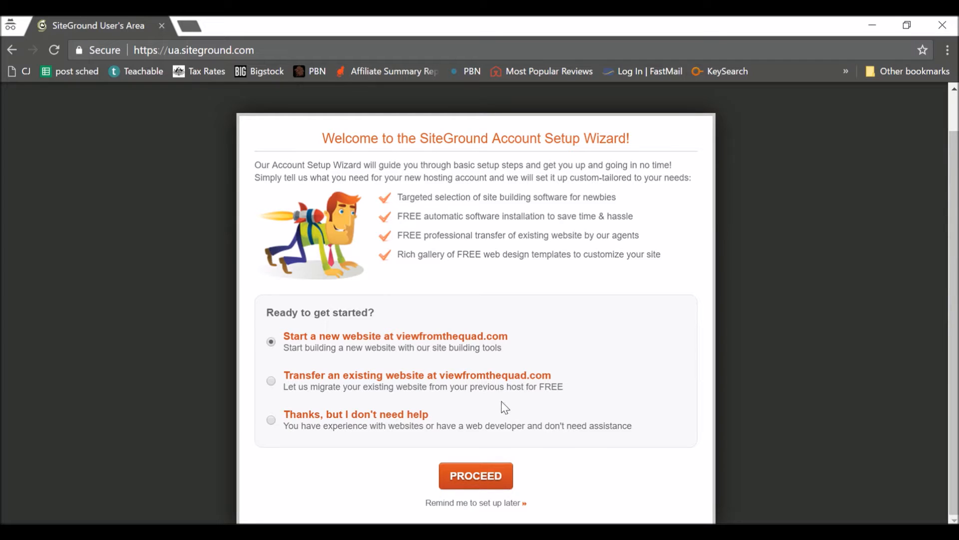
mouse_move(202, 338)
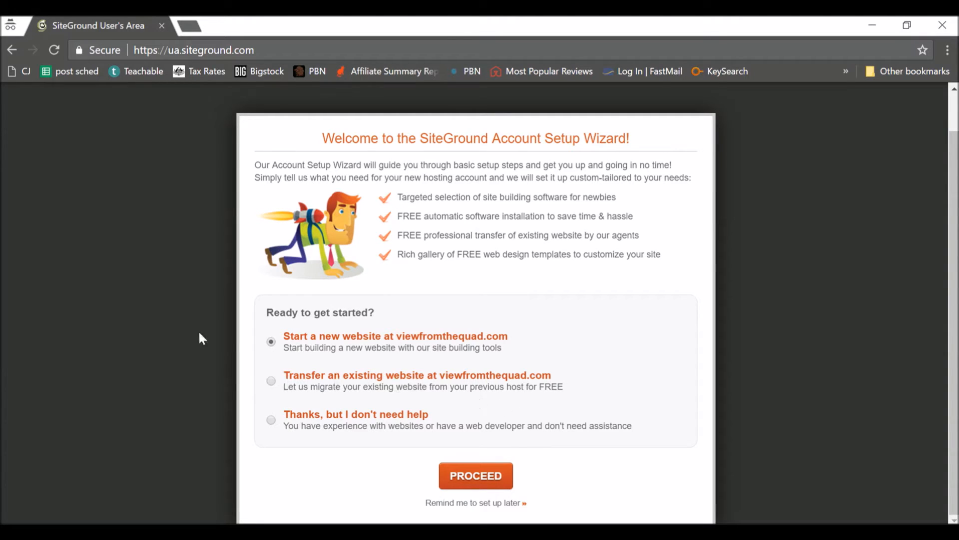
mouse_move(476, 476)
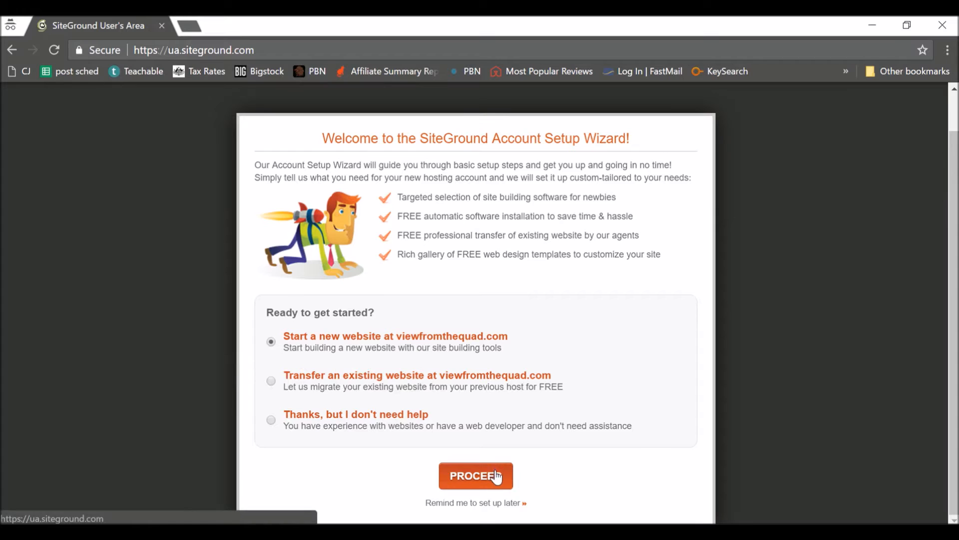
click(475, 476)
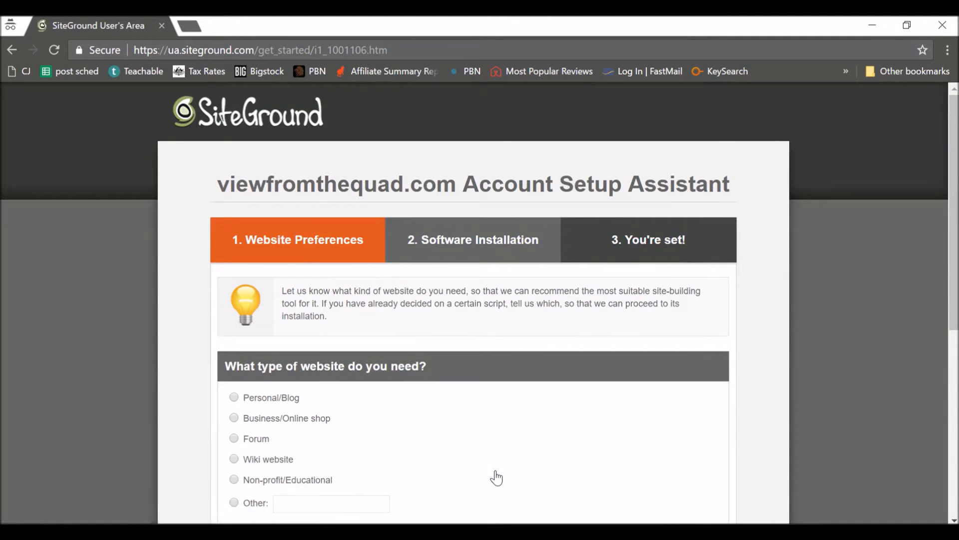
Step: Choose Personal/Blog as the website type and WordPress as the software, then proceed
scroll(down, 3)
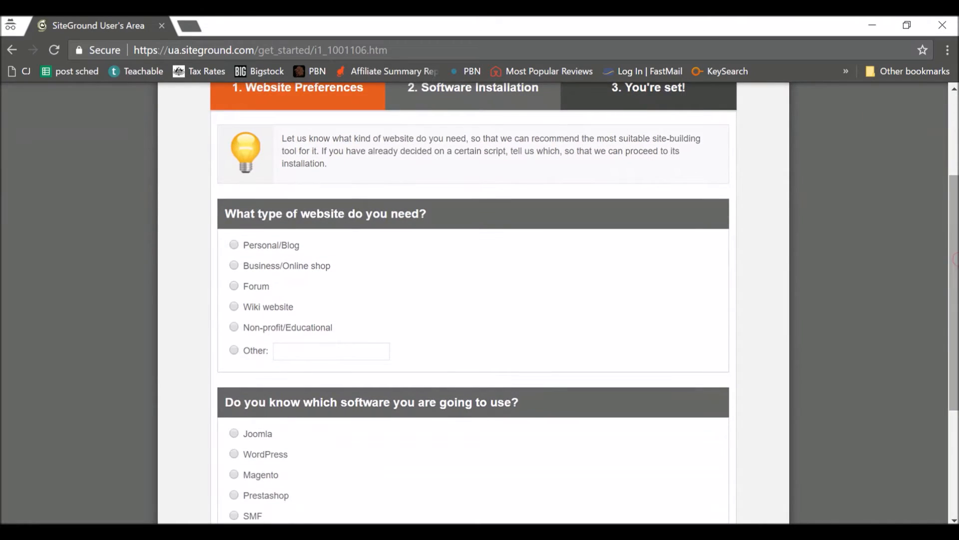
mouse_move(215, 256)
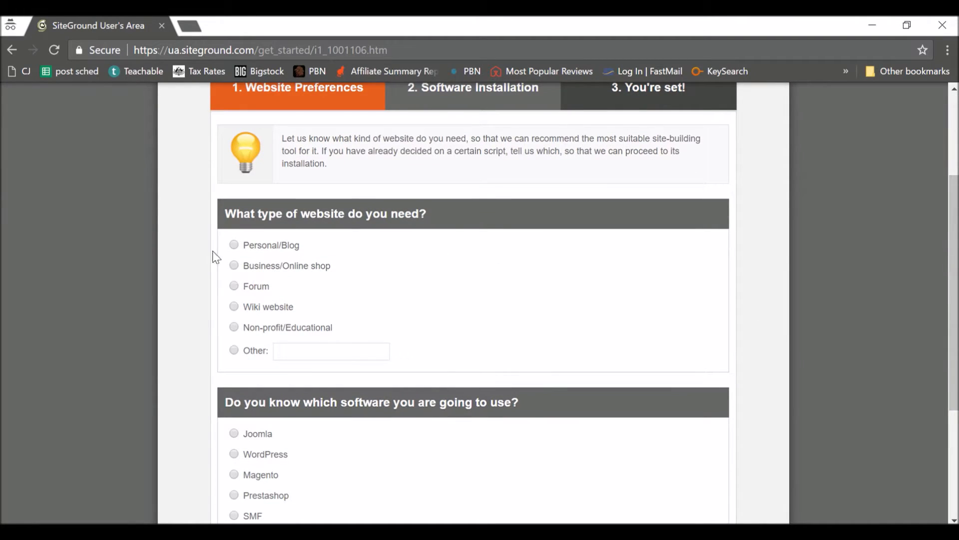
click(234, 245)
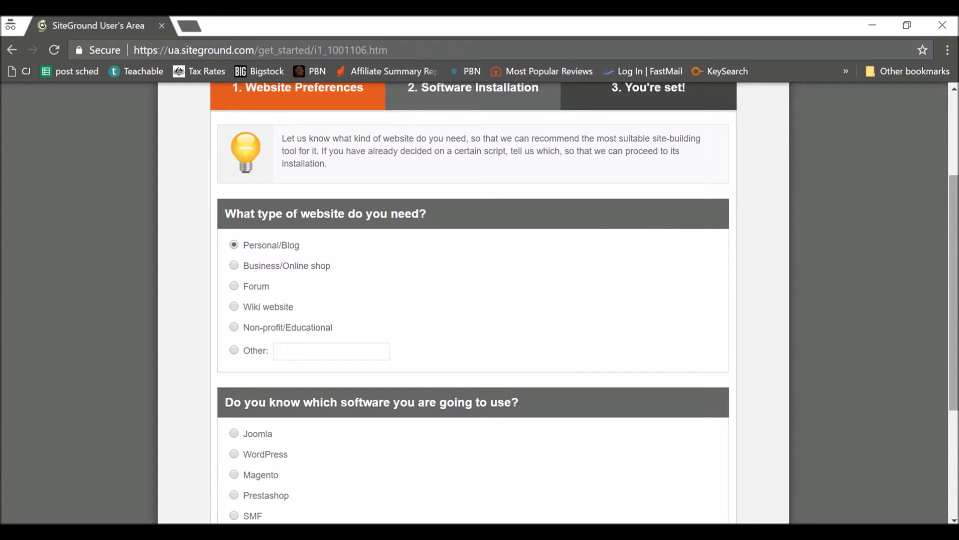
scroll(down, 3)
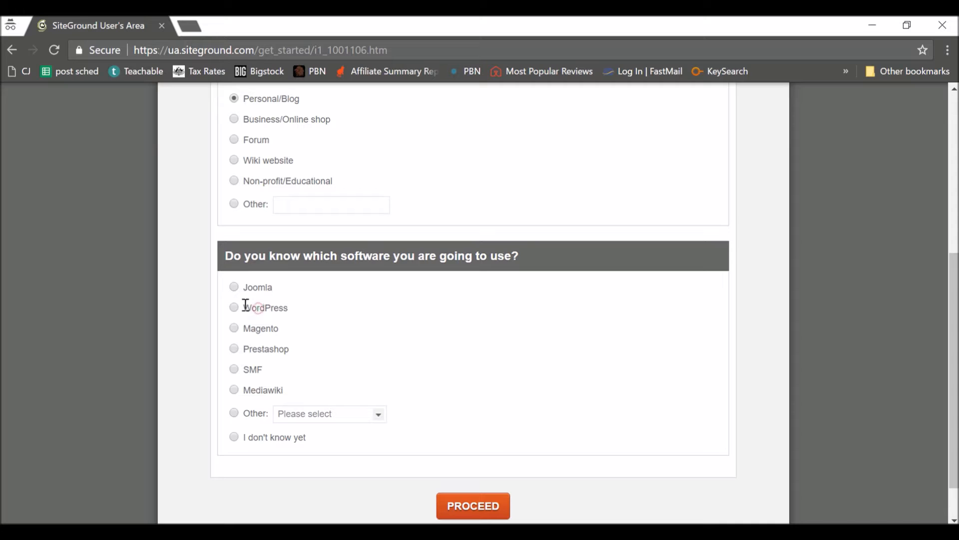
click(472, 505)
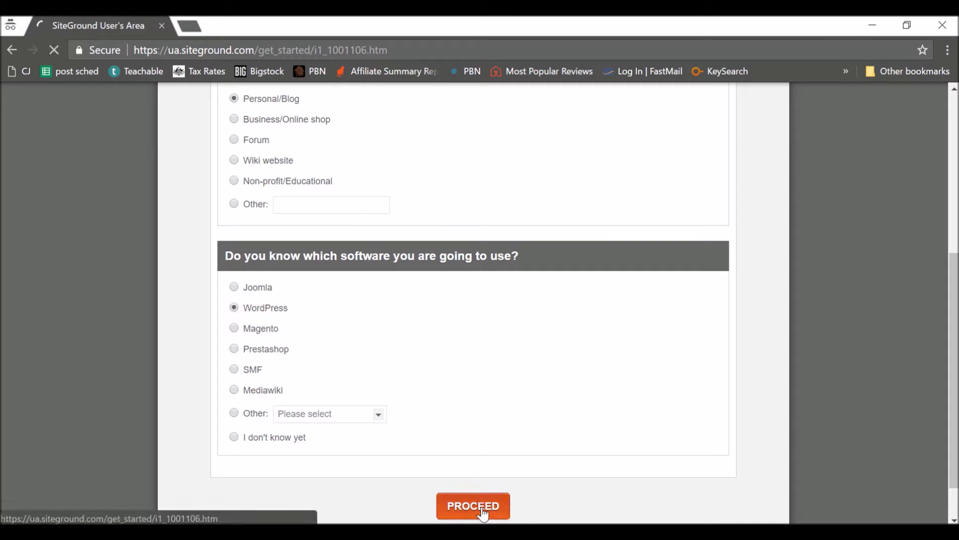
click(472, 505)
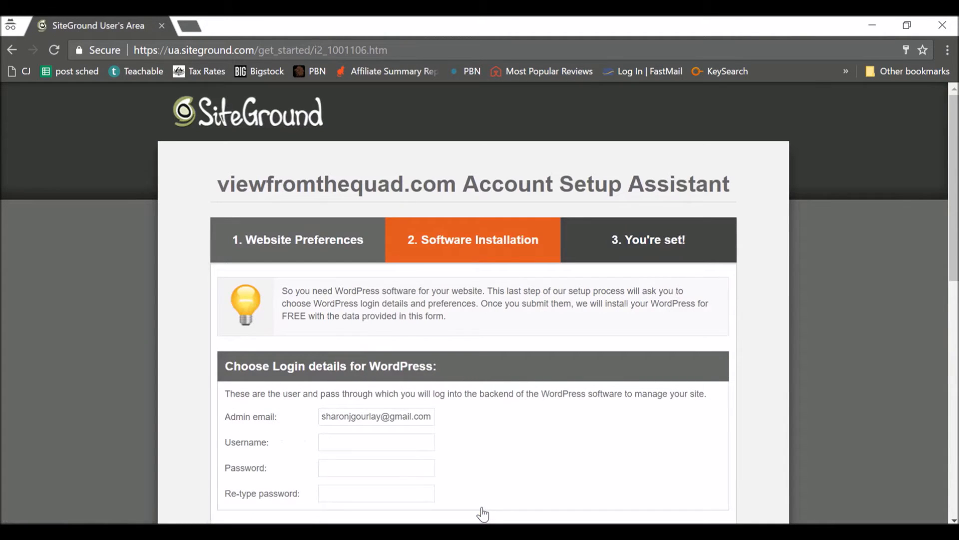
Step: Enter admin username hsdjalki and fill both WordPress password fields
scroll(down, 3)
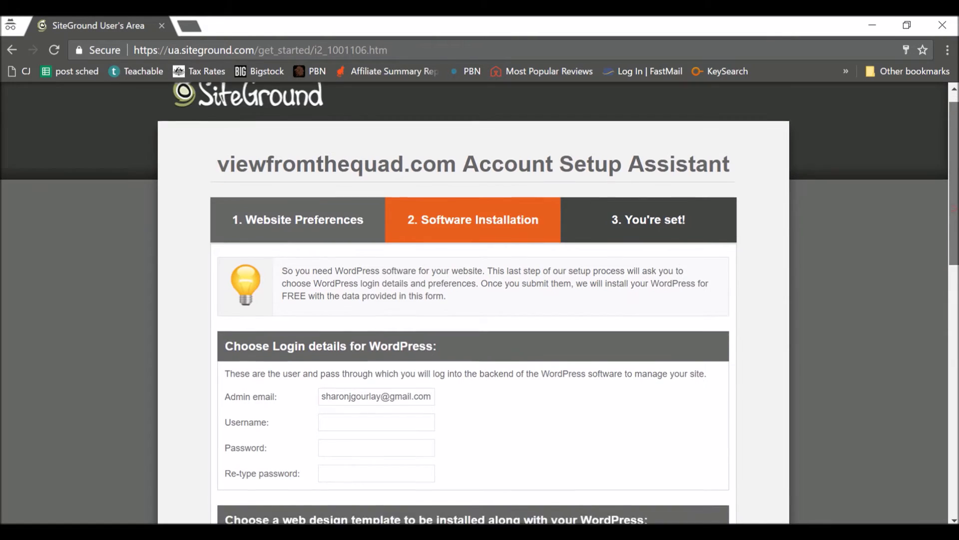
scroll(down, 3)
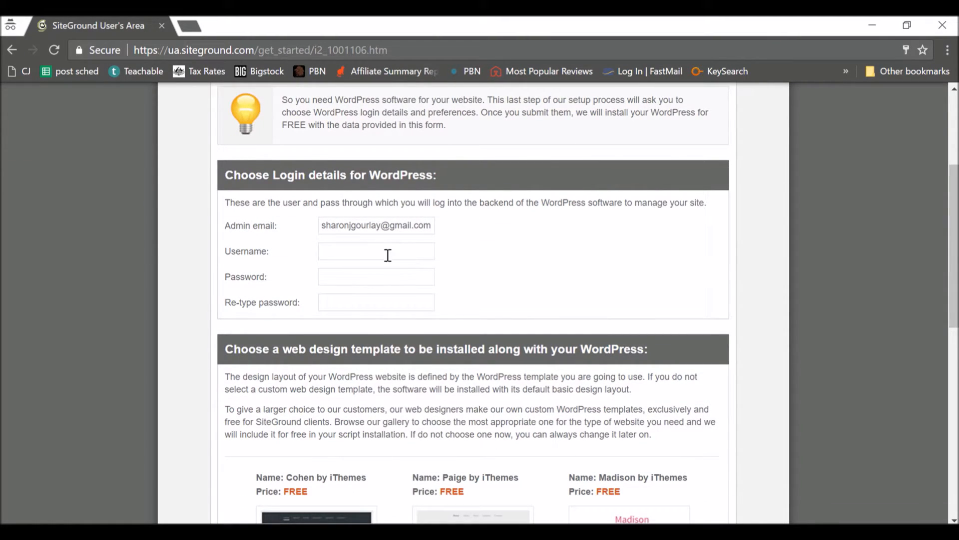
mouse_move(598, 214)
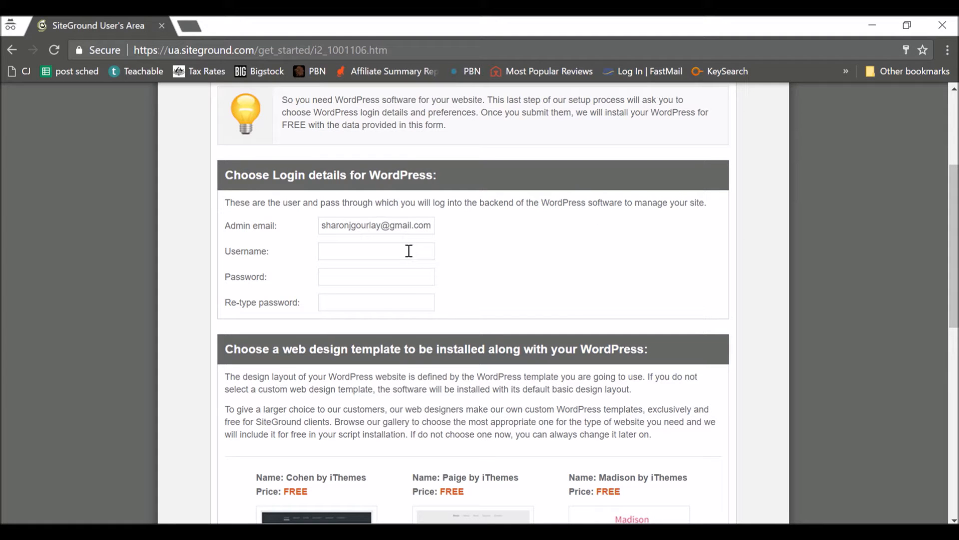
click(376, 251)
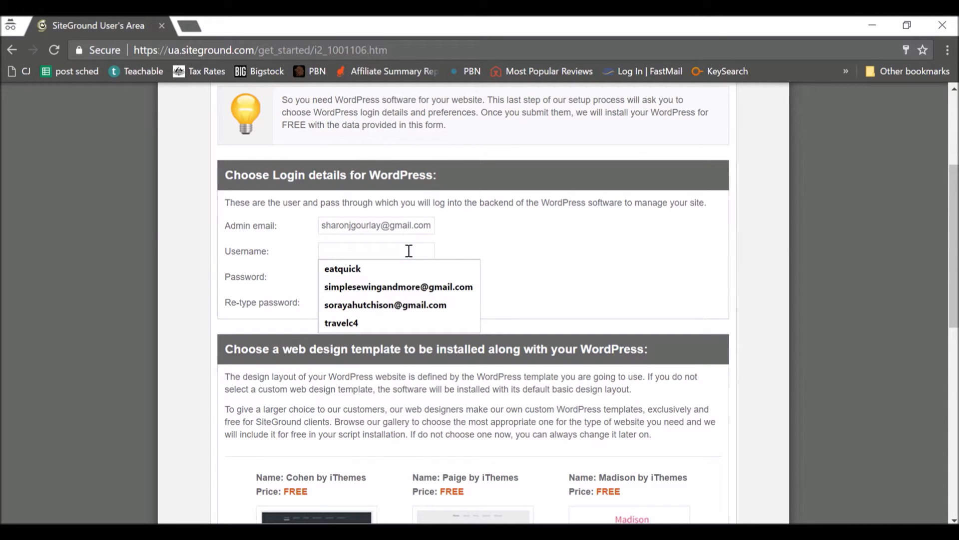
text(hsdjalki)
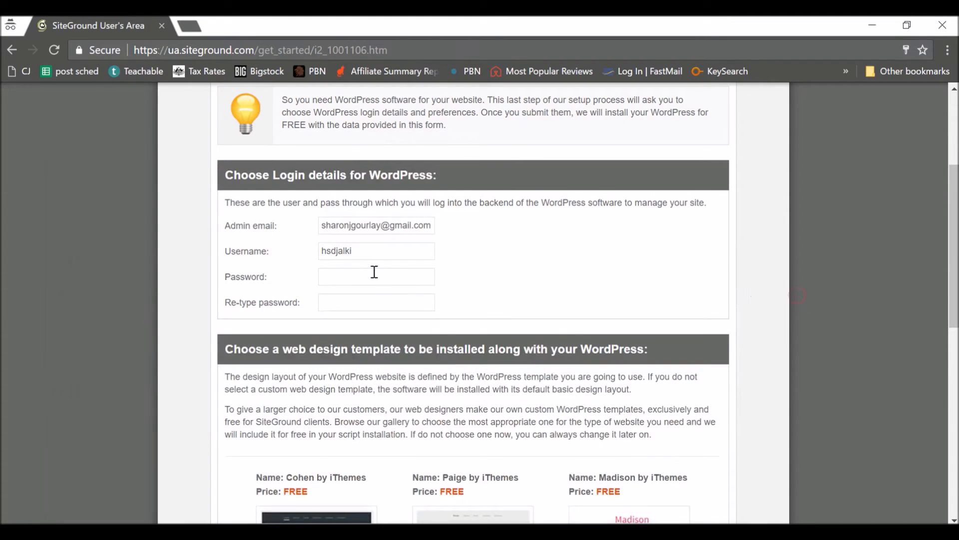
click(376, 276)
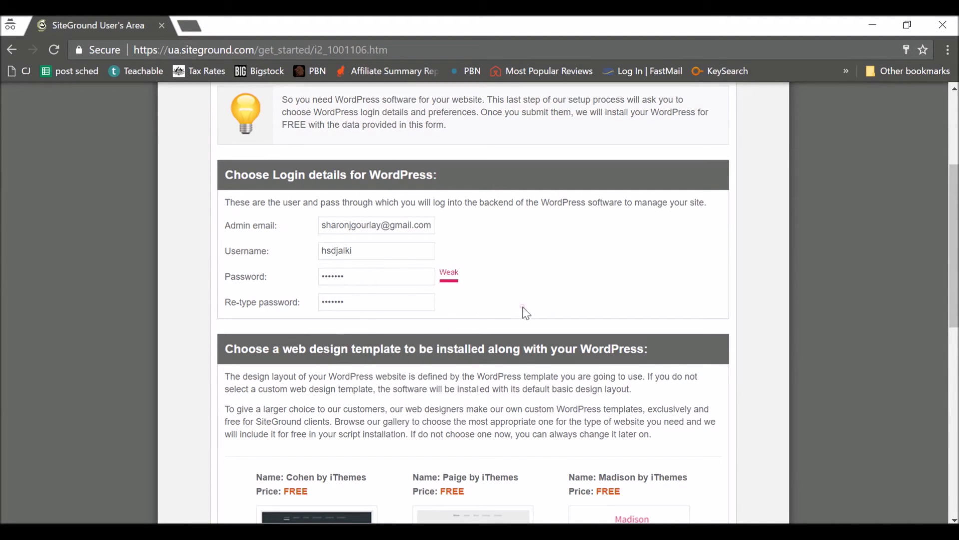
scroll(down, 3)
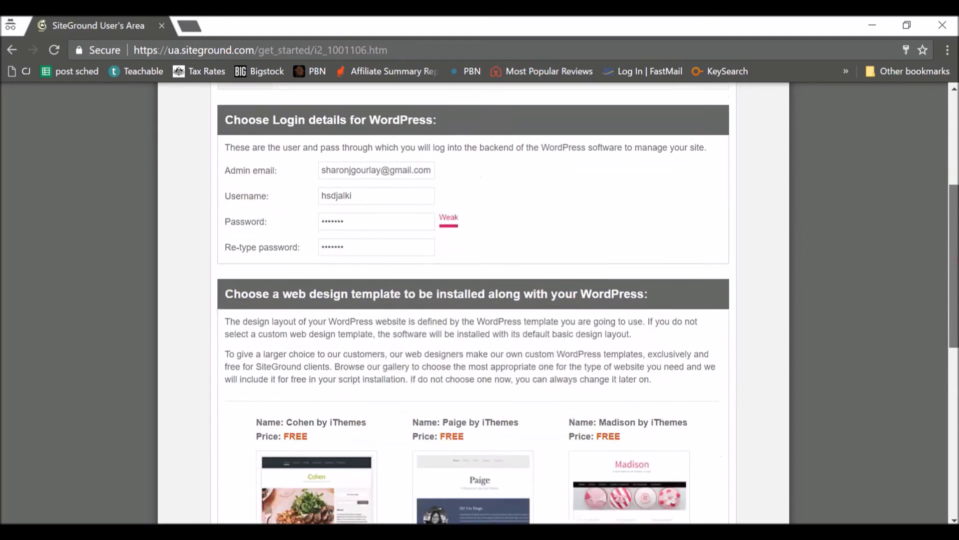
Step: Skip the template gallery and submit, installing WordPress for viewfromthequad.com
scroll(down, 3)
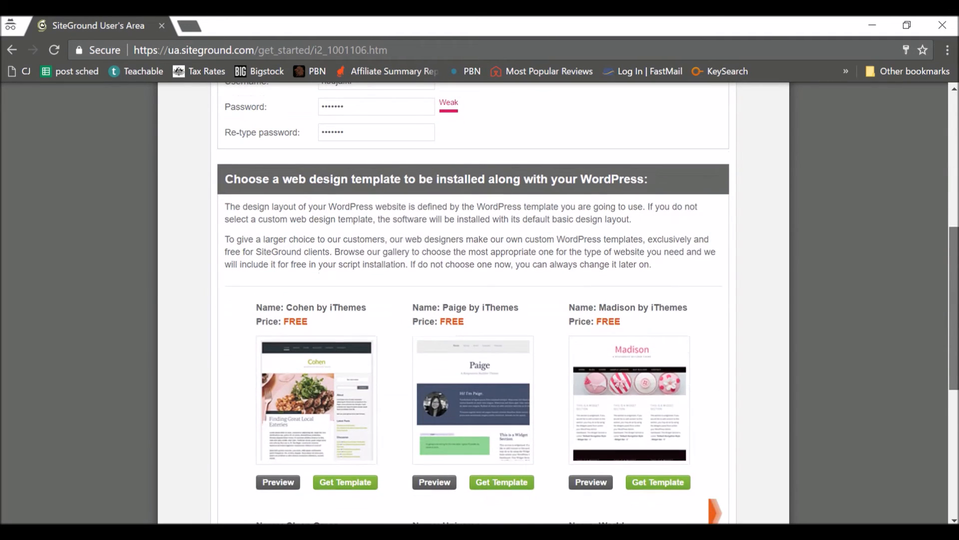
scroll(down, 3)
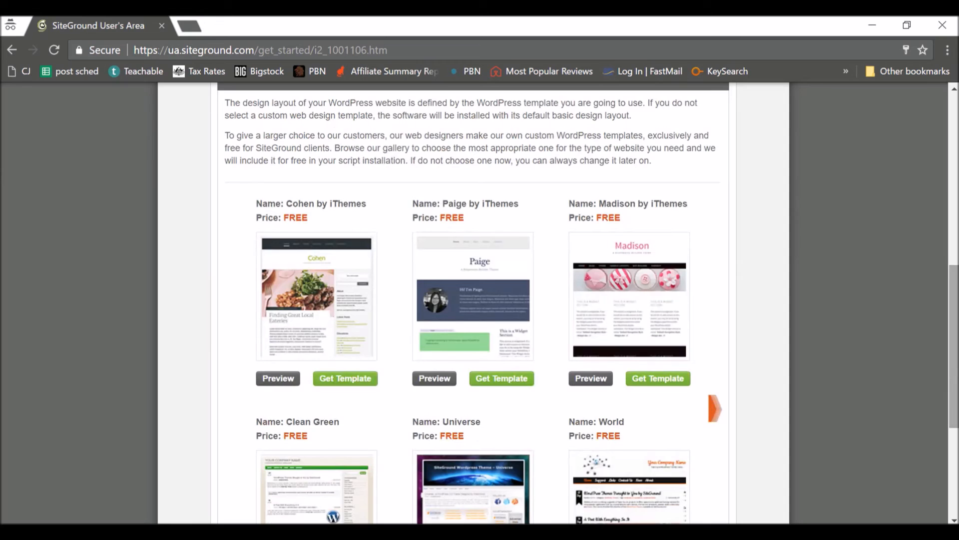
scroll(down, 3)
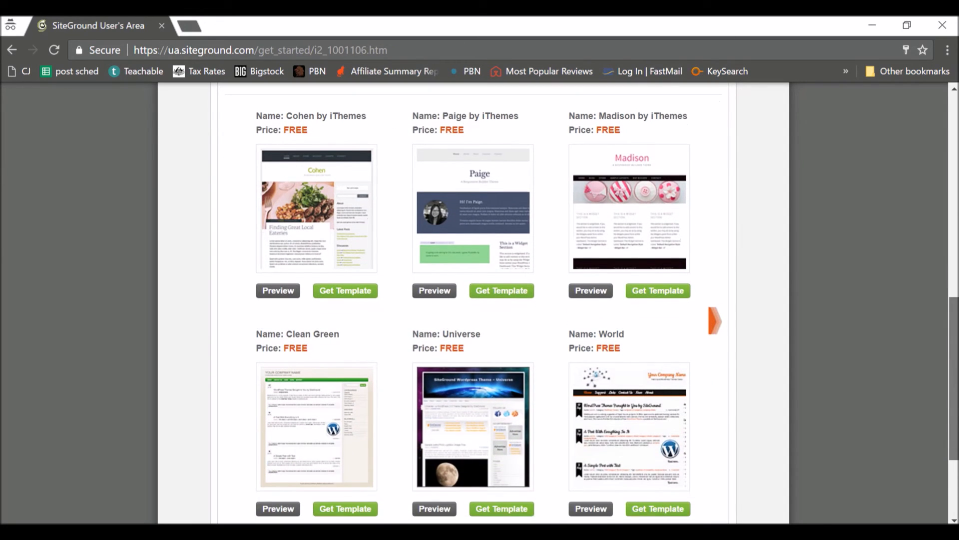
scroll(down, 3)
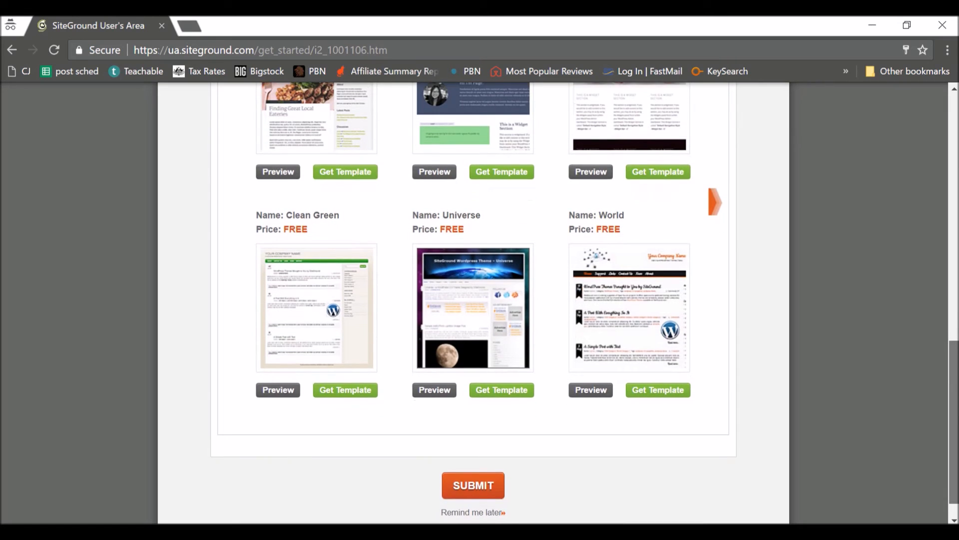
click(473, 486)
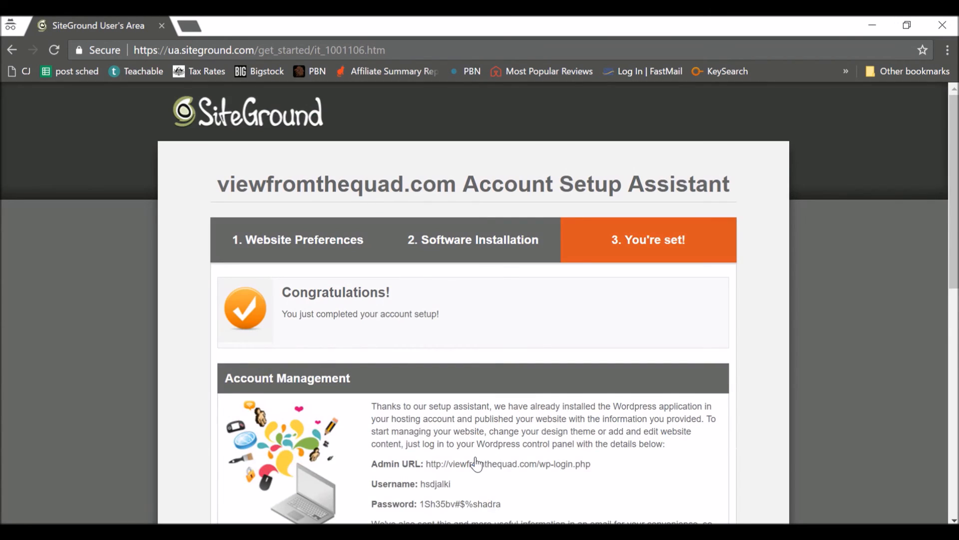
mouse_move(802, 401)
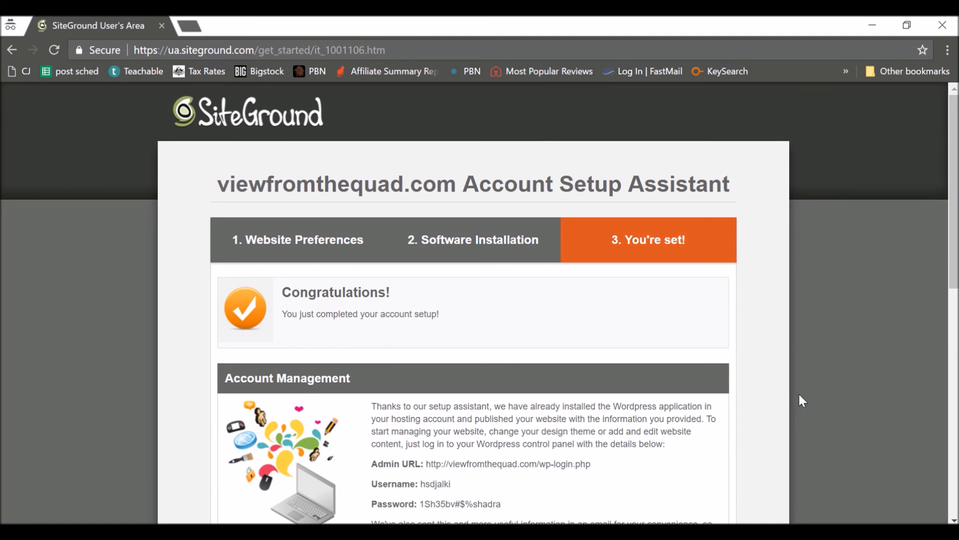
scroll(down, 3)
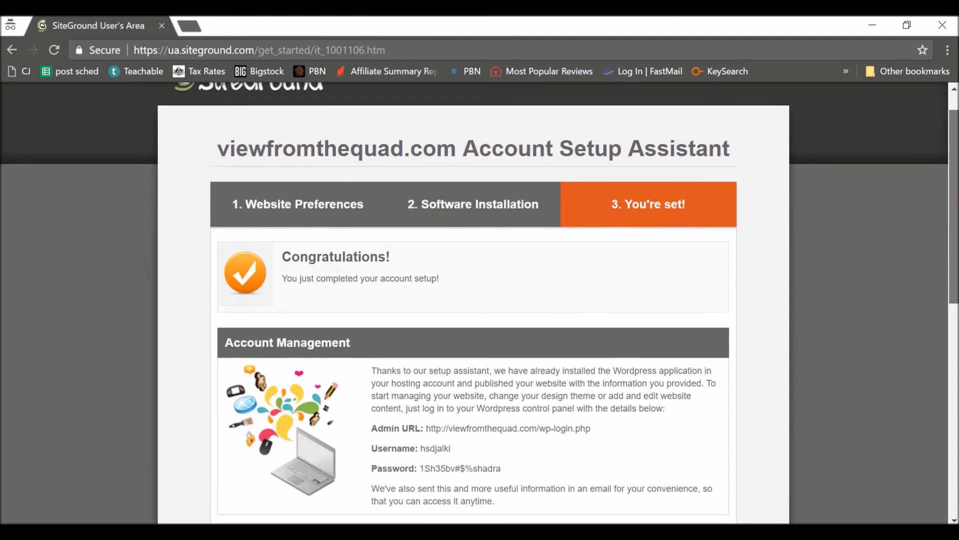
scroll(down, 3)
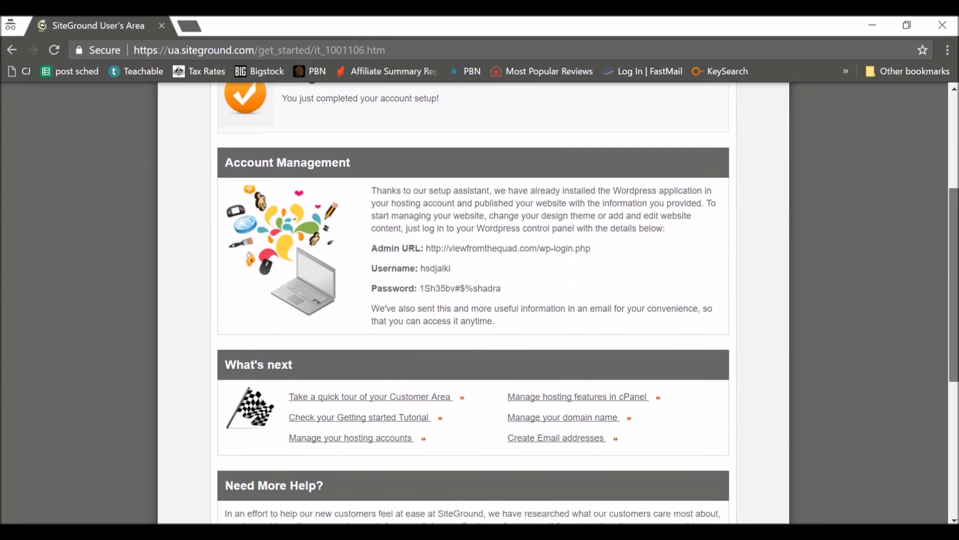
mouse_move(545, 288)
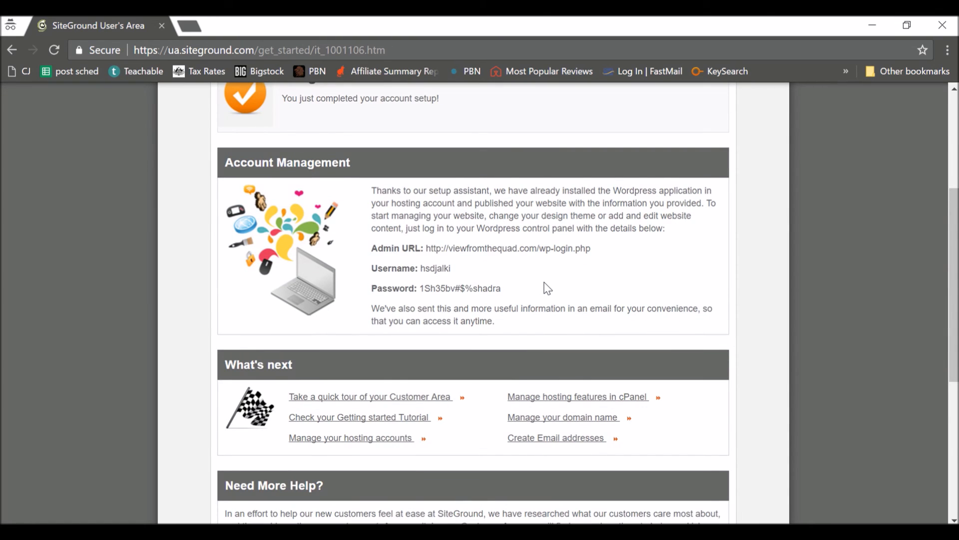
mouse_move(531, 259)
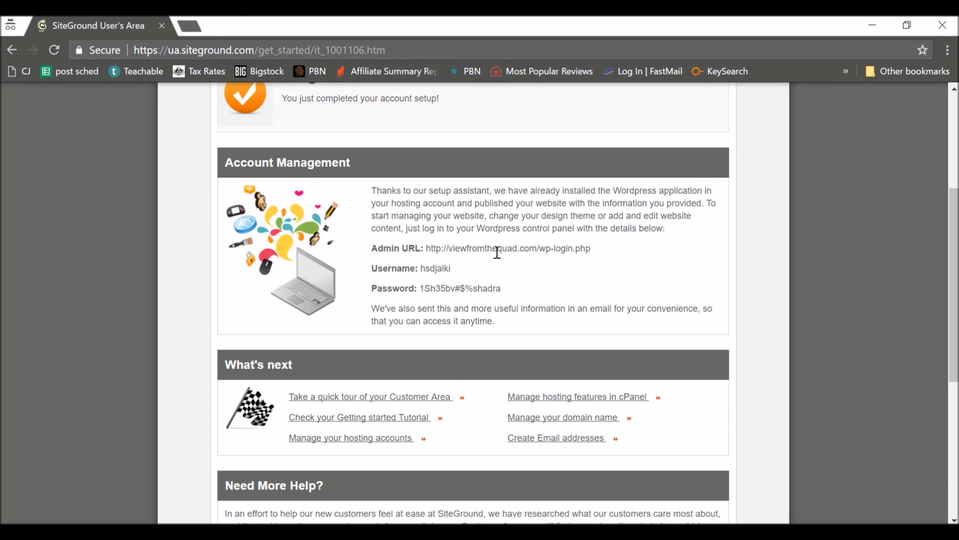
mouse_move(527, 300)
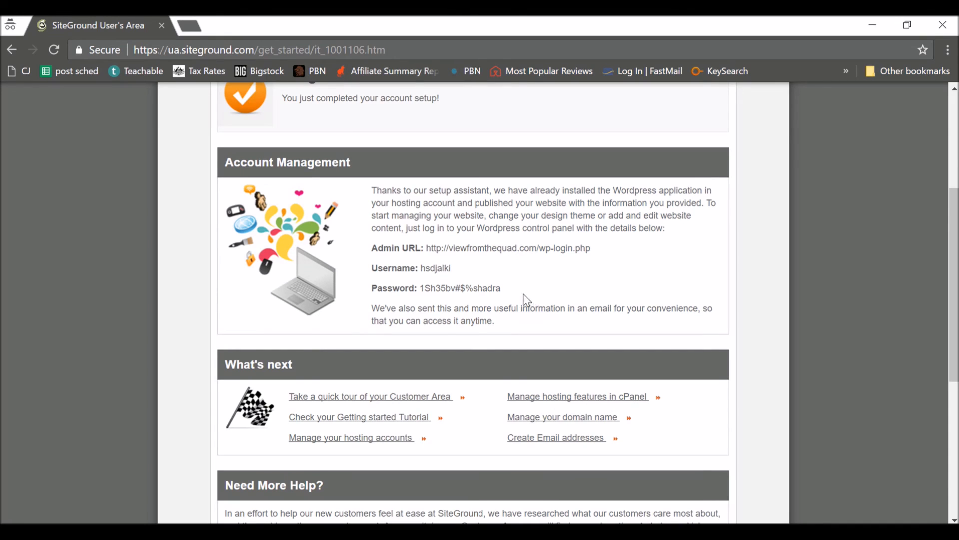